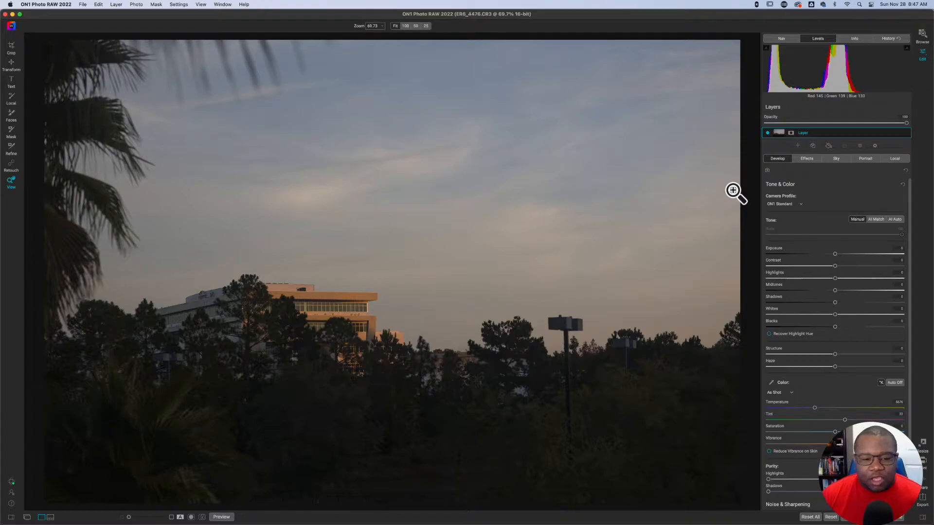
mouse_move(509, 455)
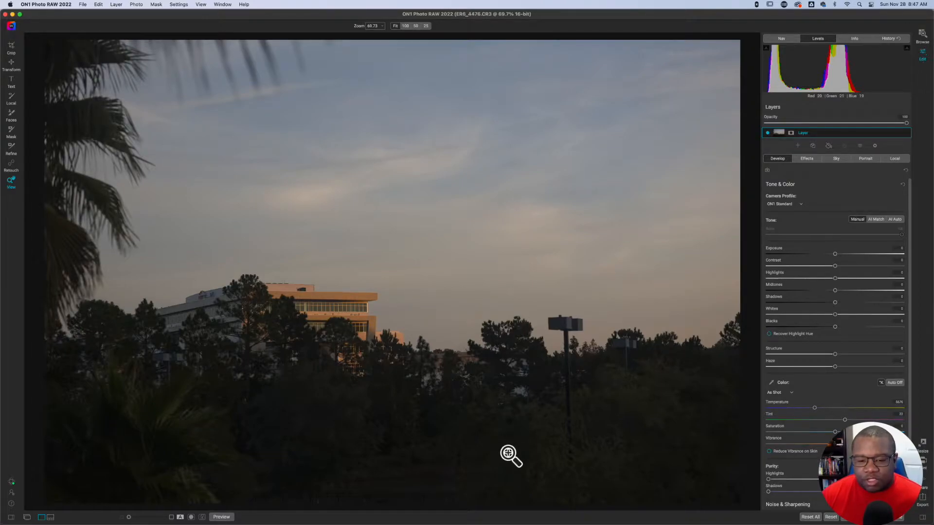
mouse_move(713, 417)
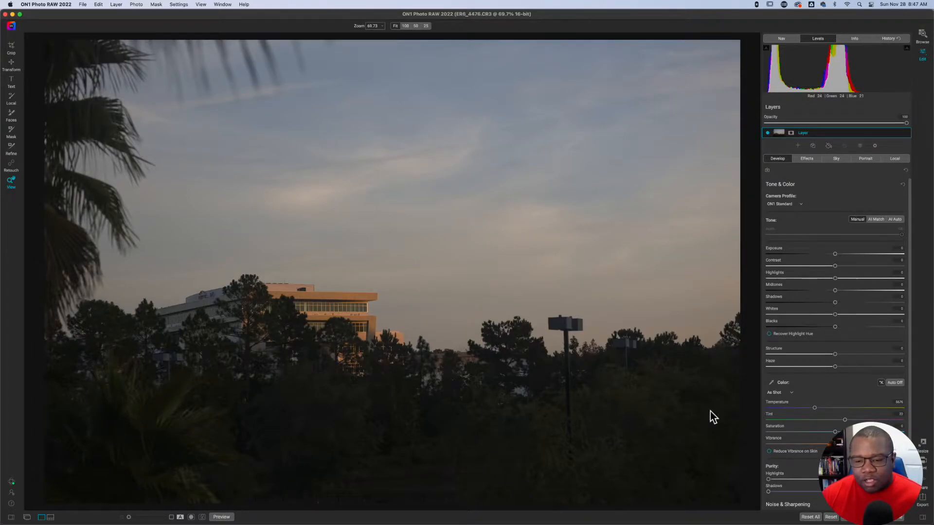
mouse_move(649, 367)
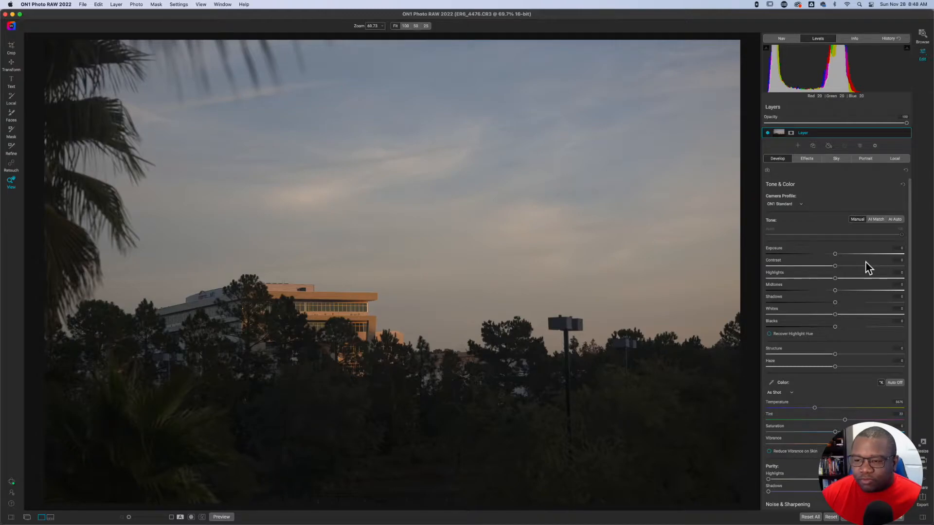
Switch the Camera Profile from ON1 Standard to ON1 Vivid for richer tones
click(784, 203)
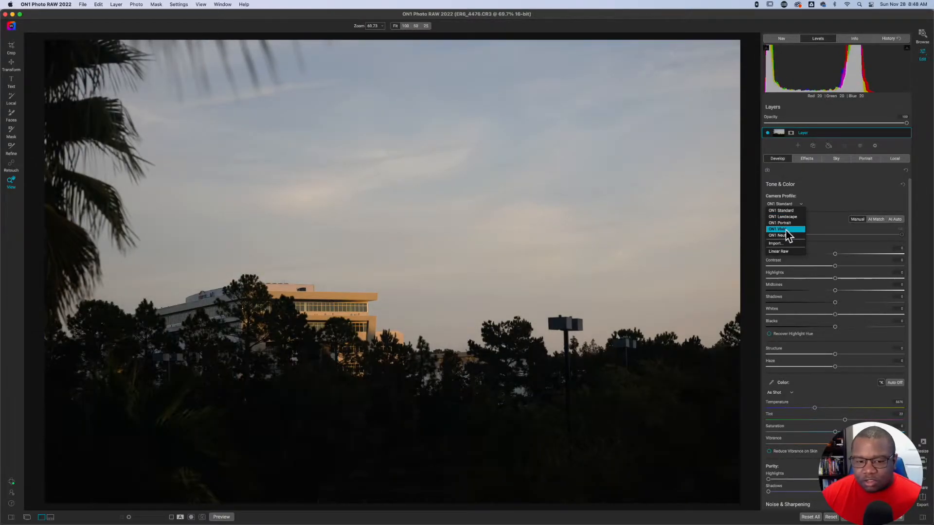
click(779, 229)
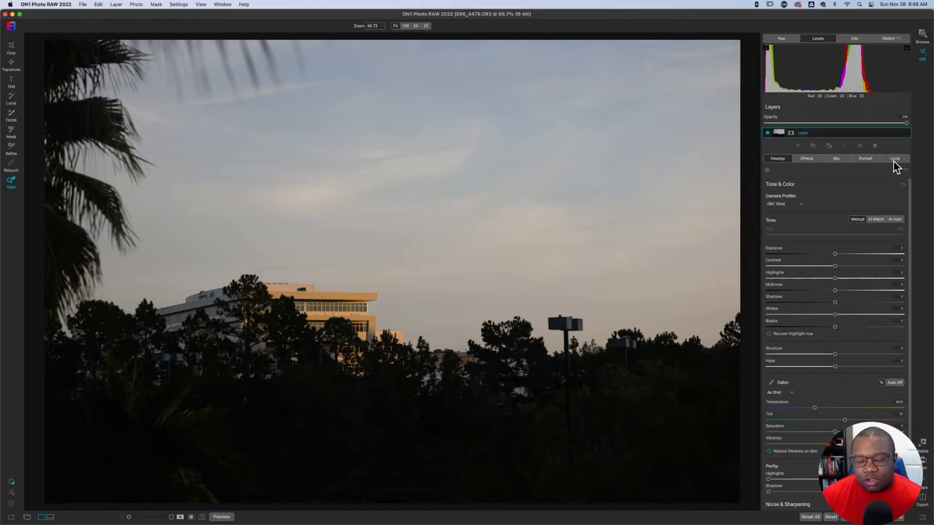
Add a local adjustment darkening the foreground and restrict its blending to the Shadows
click(895, 159)
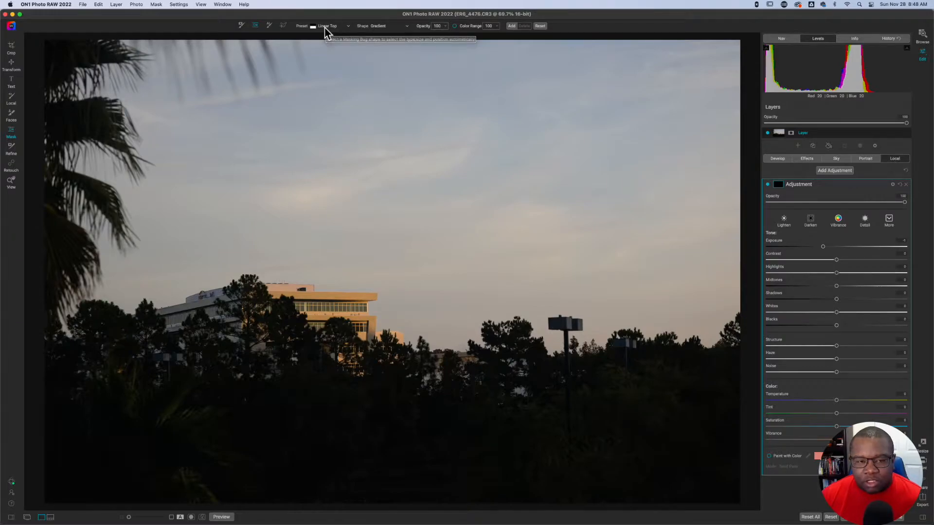
mouse_move(327, 28)
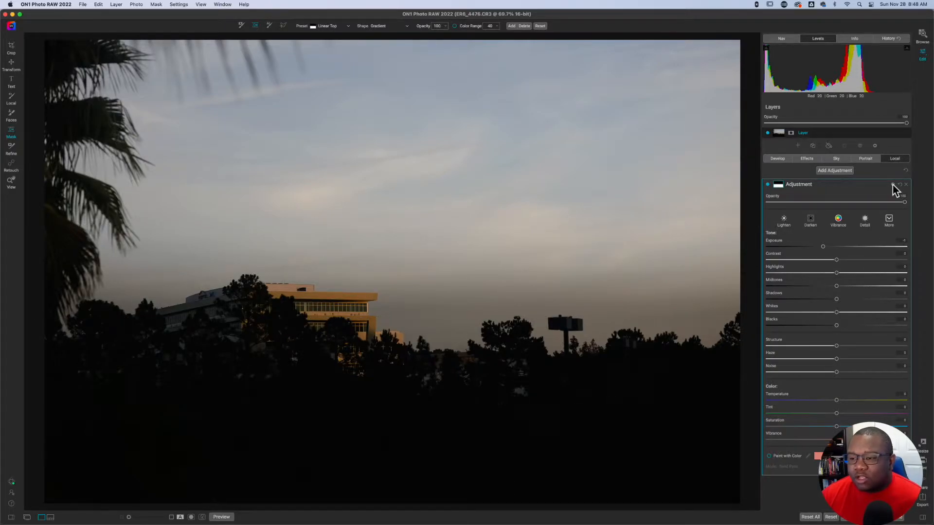
click(892, 184)
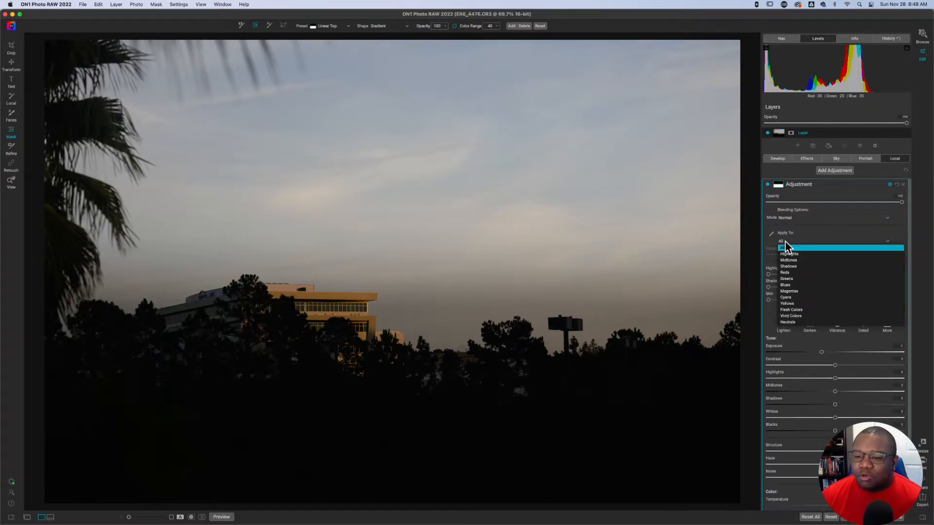
click(787, 266)
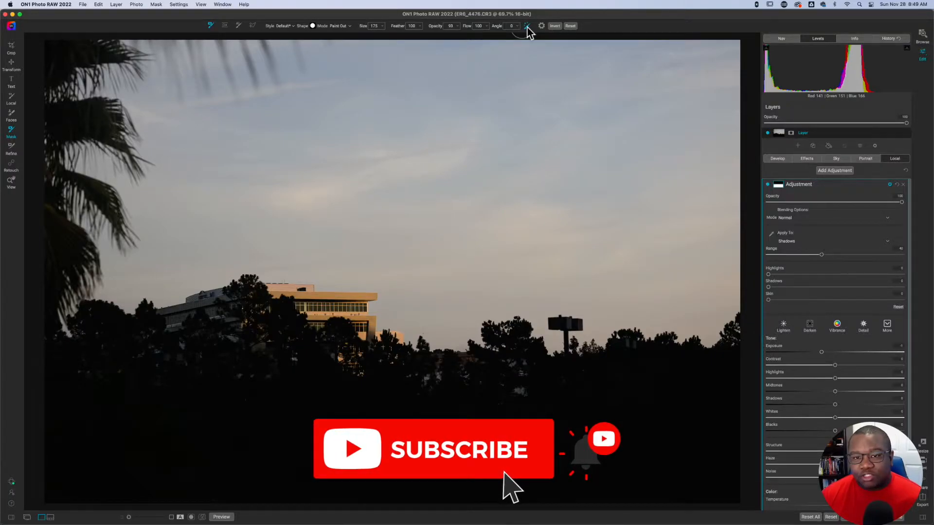
mouse_move(526, 25)
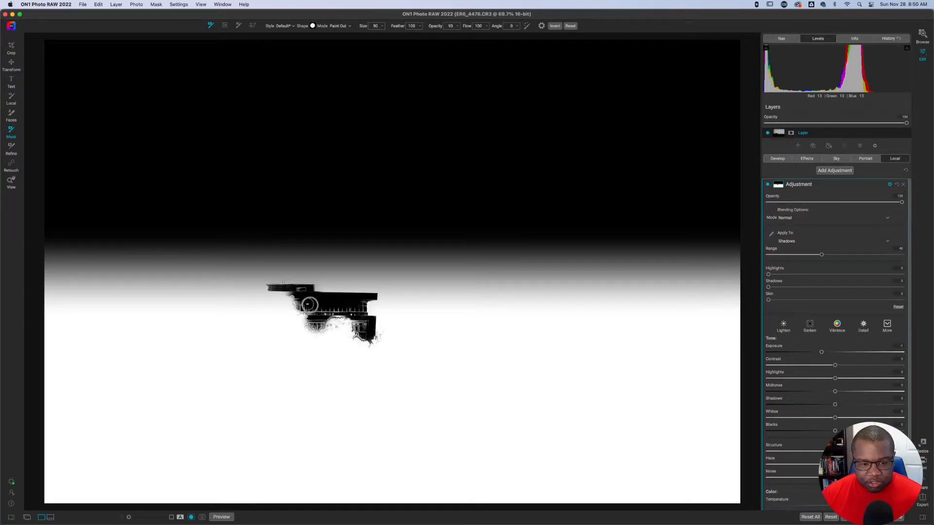
mouse_move(338, 308)
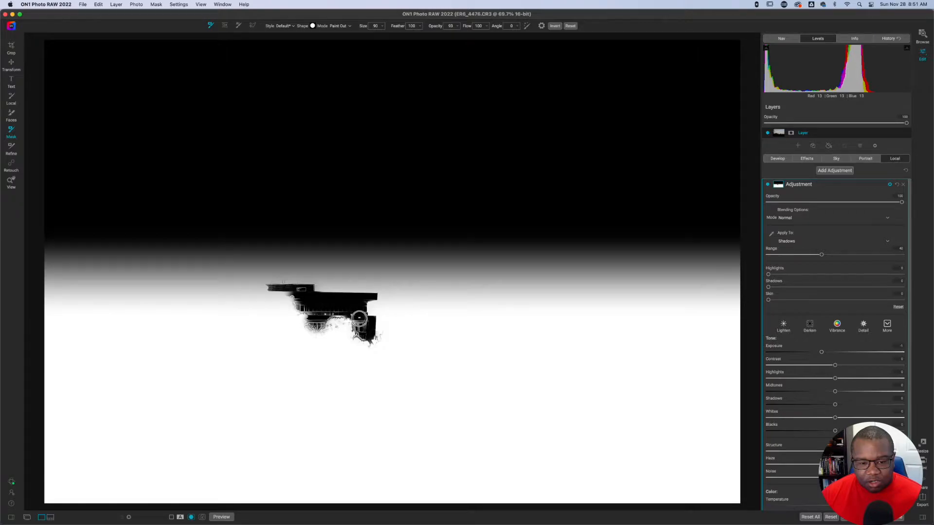
mouse_move(366, 321)
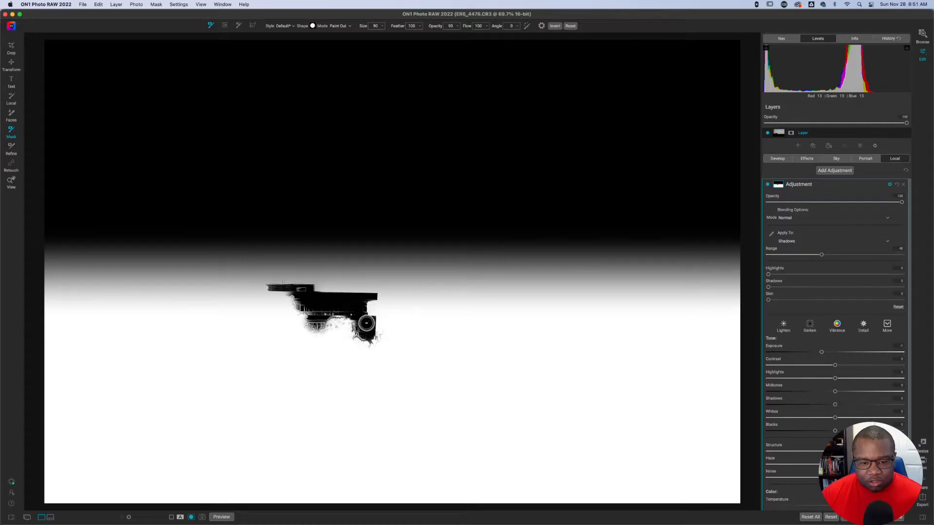
mouse_move(358, 306)
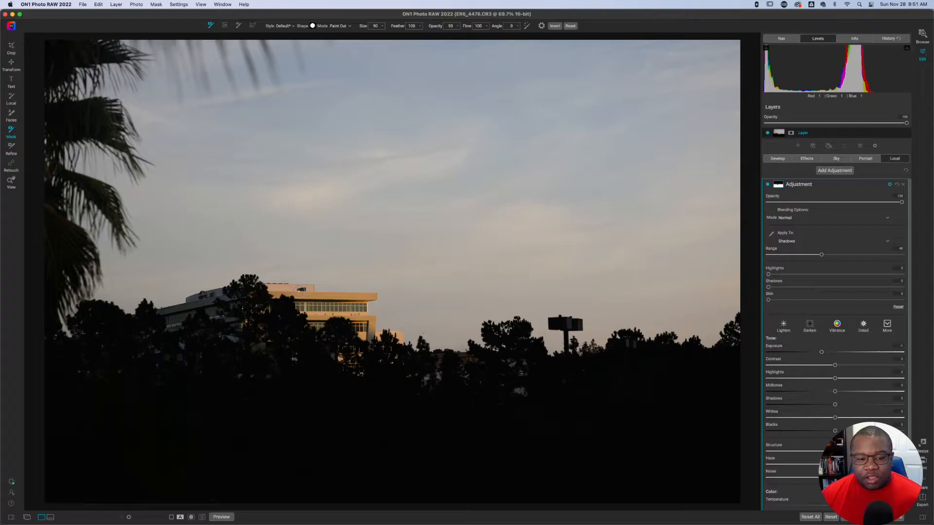
mouse_move(460, 343)
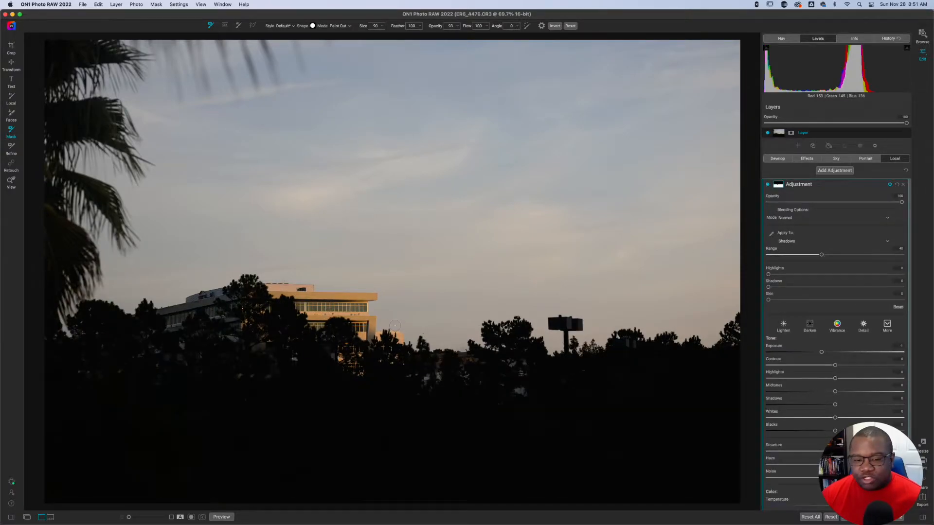
mouse_move(813, 367)
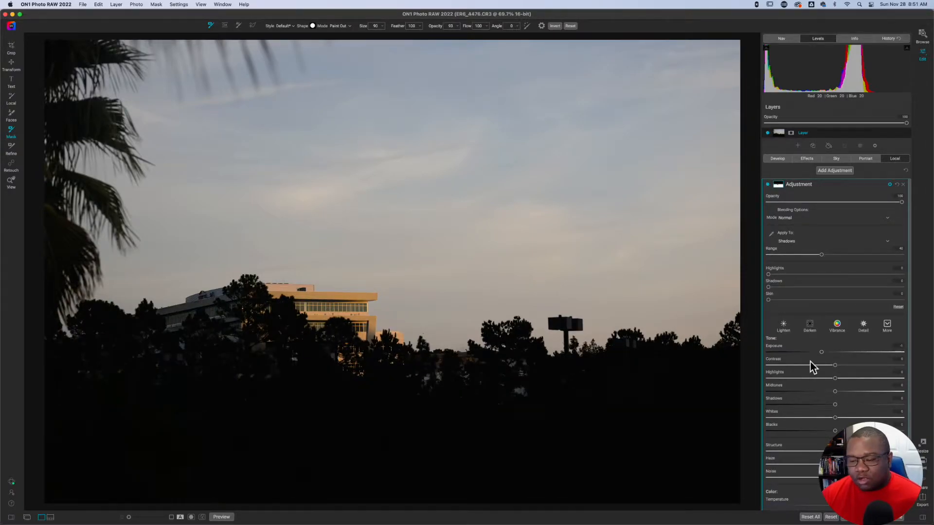
mouse_move(822, 354)
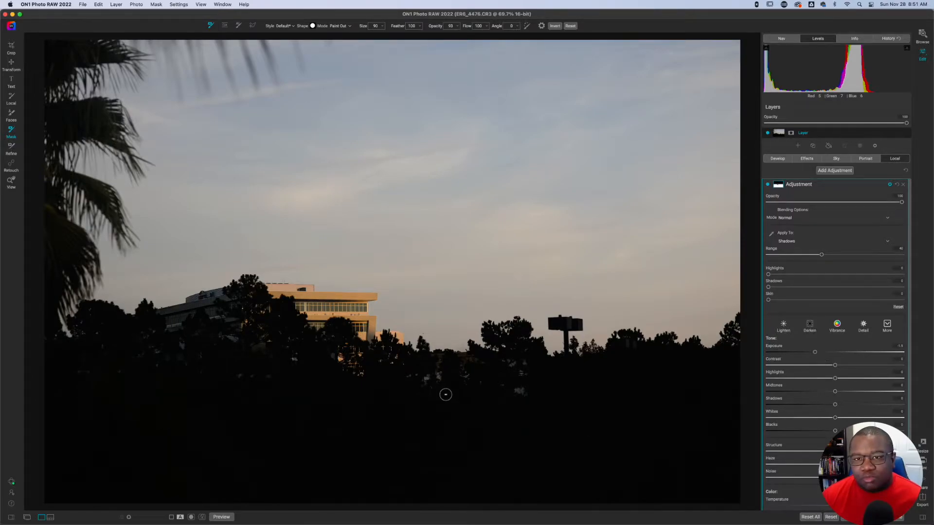
mouse_move(493, 412)
text(Lo)
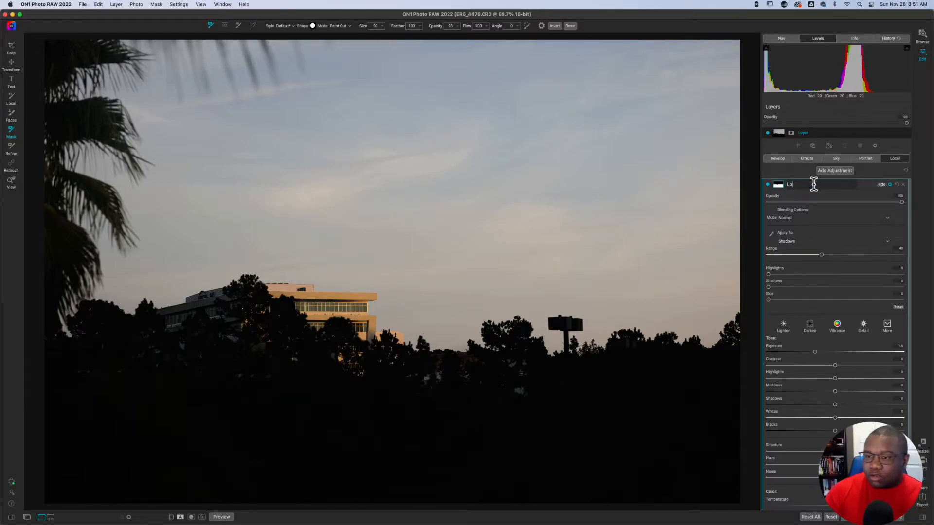
Rename the darkening adjustment to 'Lower Shadows'
text(wer)
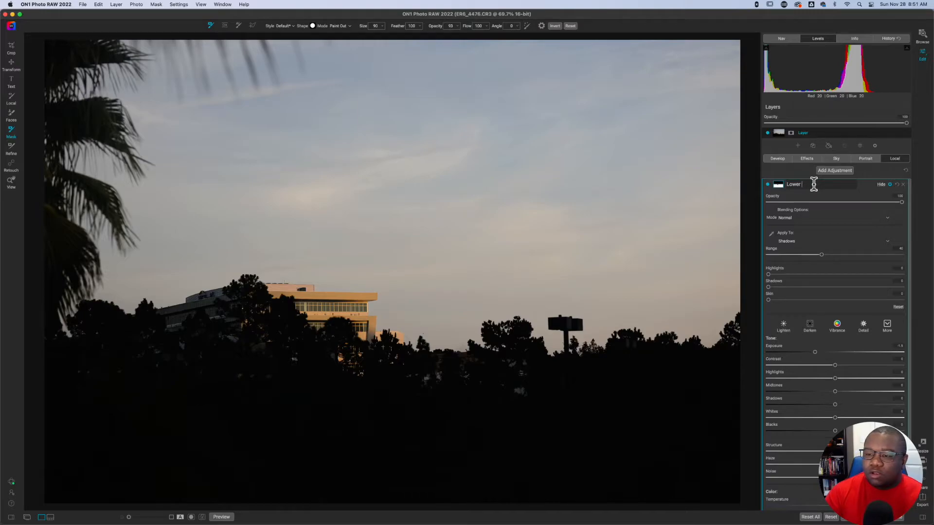
text(Shadows)
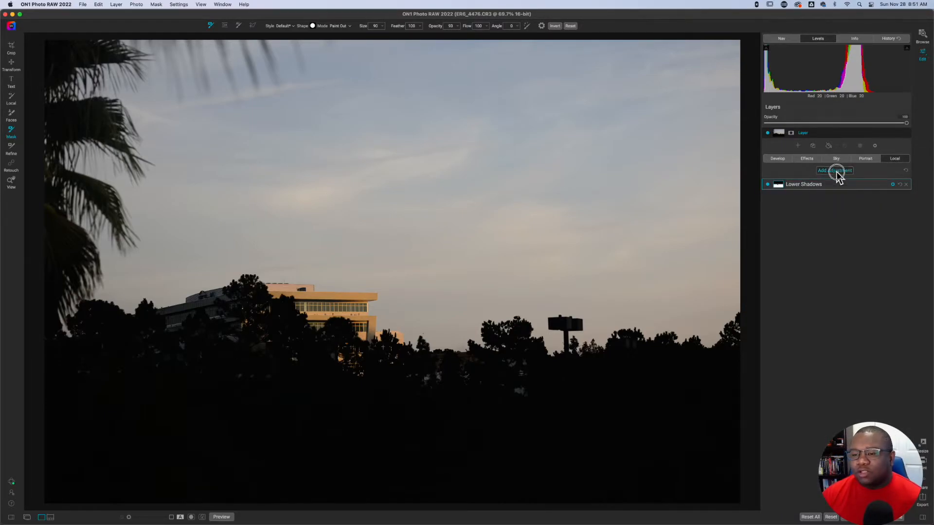
Add a second local adjustment whose mask uses a Color Range sampled from the orange sky
click(835, 170)
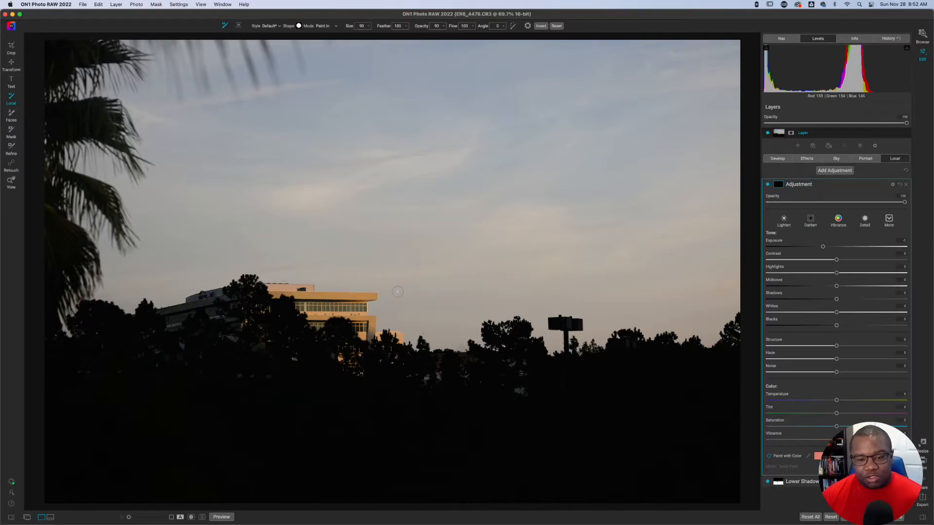
mouse_move(624, 282)
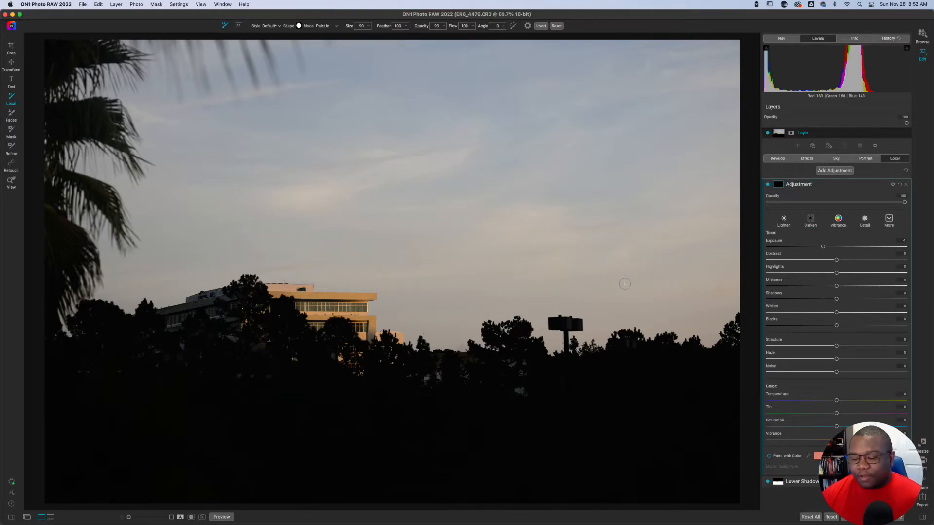
mouse_move(874, 327)
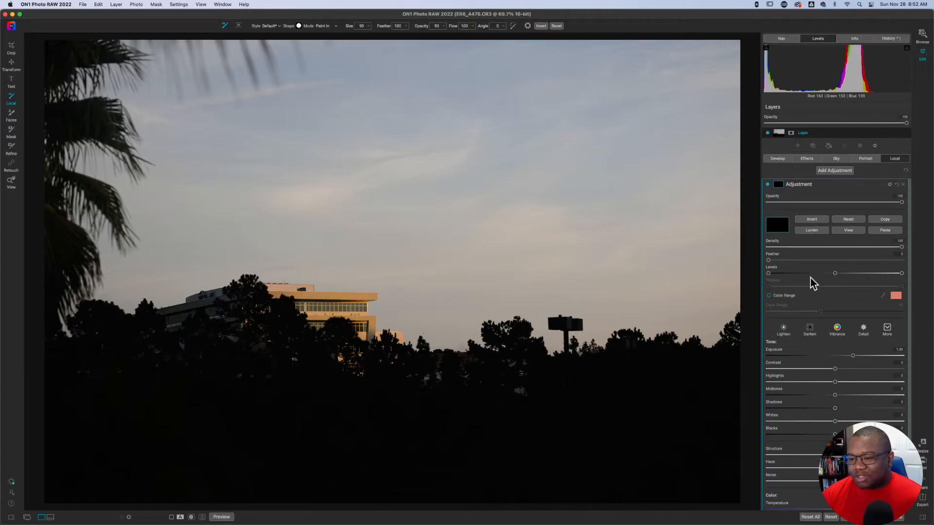
click(768, 295)
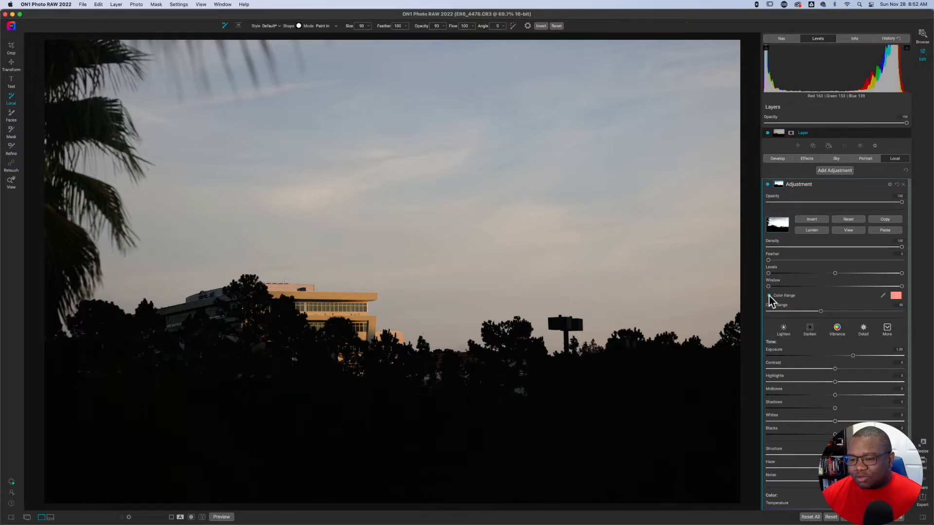
click(768, 296)
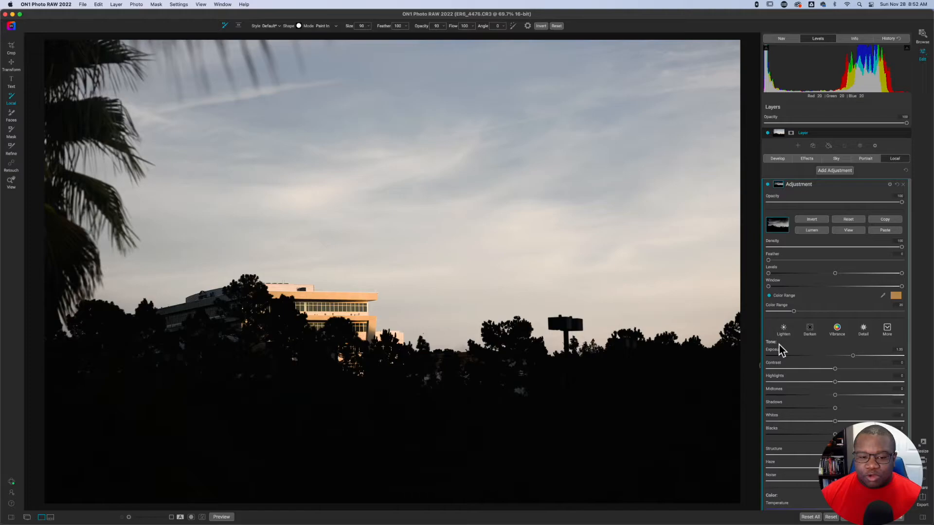
mouse_move(805, 353)
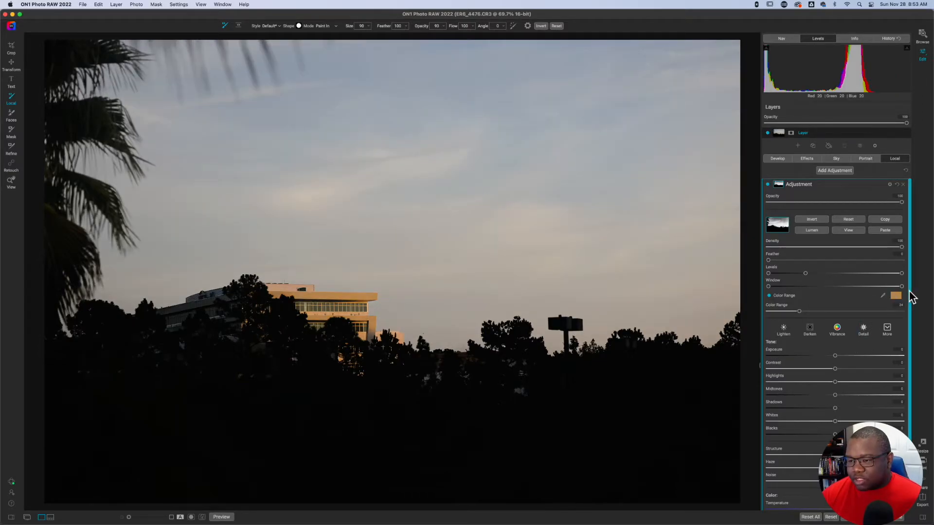
Review the colour-range adjustment's tone settings further down the pane
scroll(down, 3)
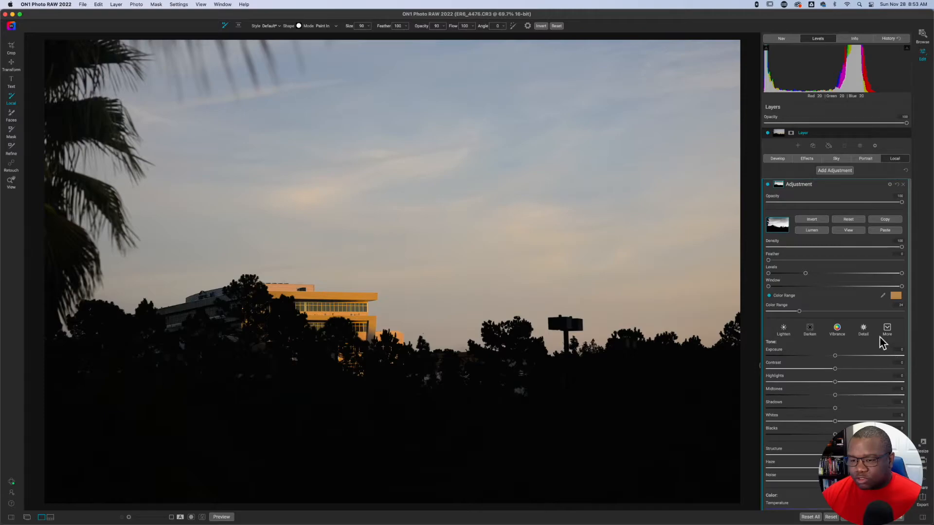
mouse_move(837, 361)
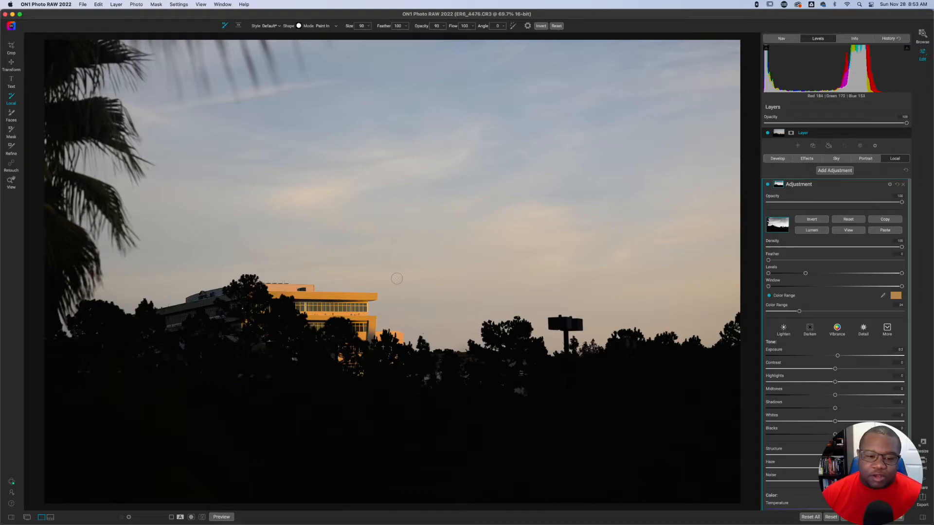
mouse_move(541, 225)
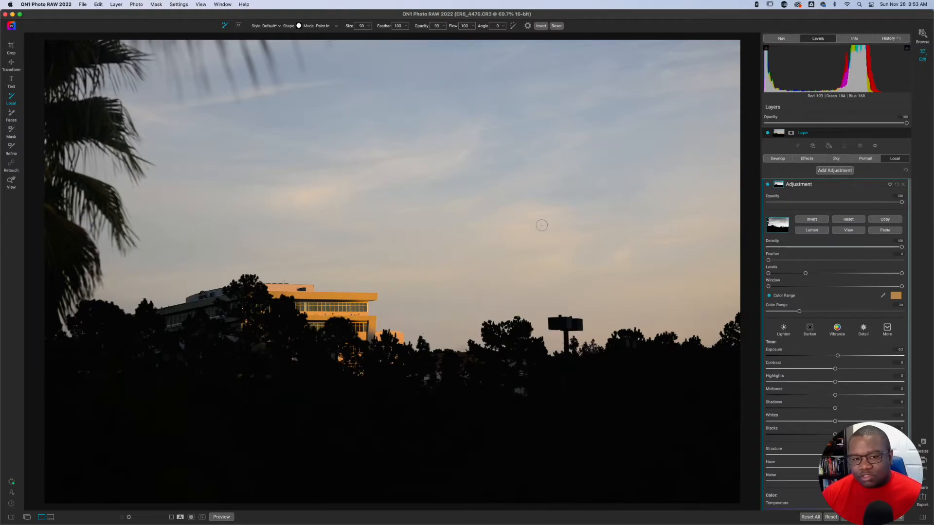
mouse_move(446, 251)
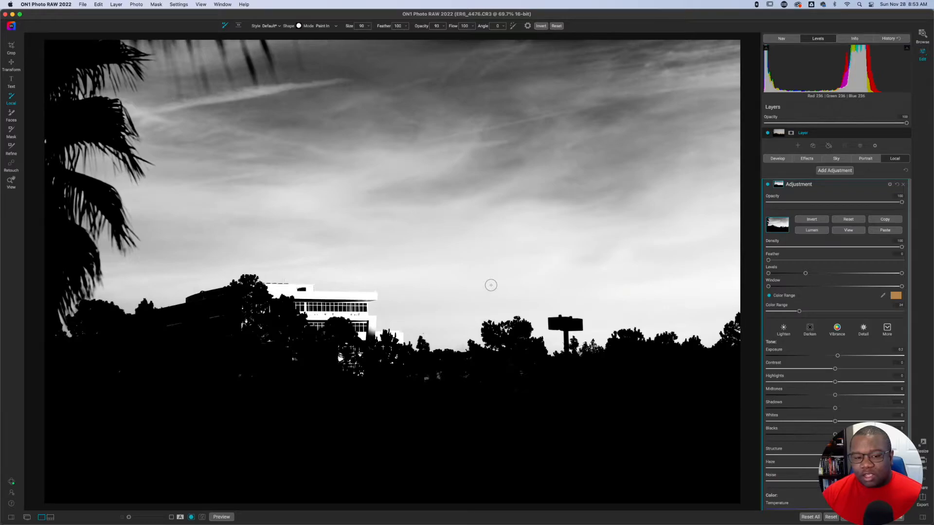
mouse_move(318, 297)
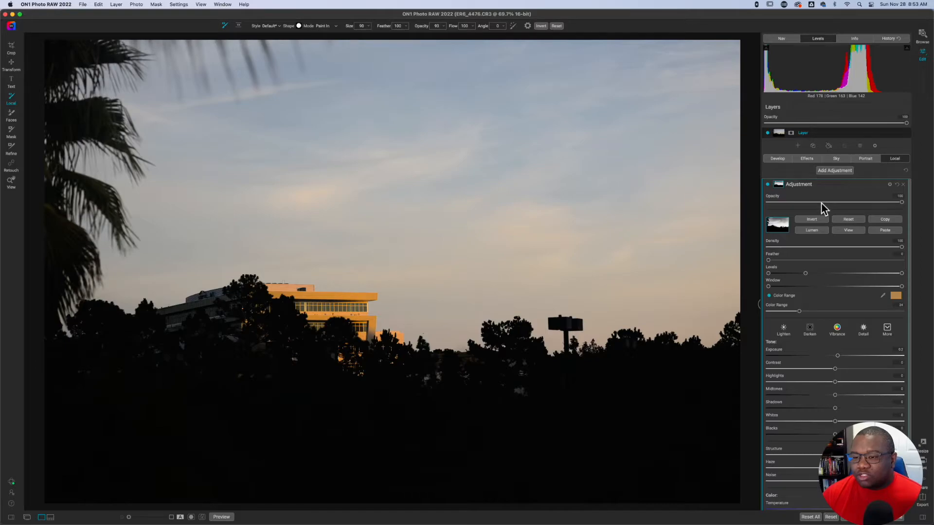
Rename the second adjustment 'Building Adjustment', collapse it, and add a third local adjustment
double_click(798, 184)
text(Building )
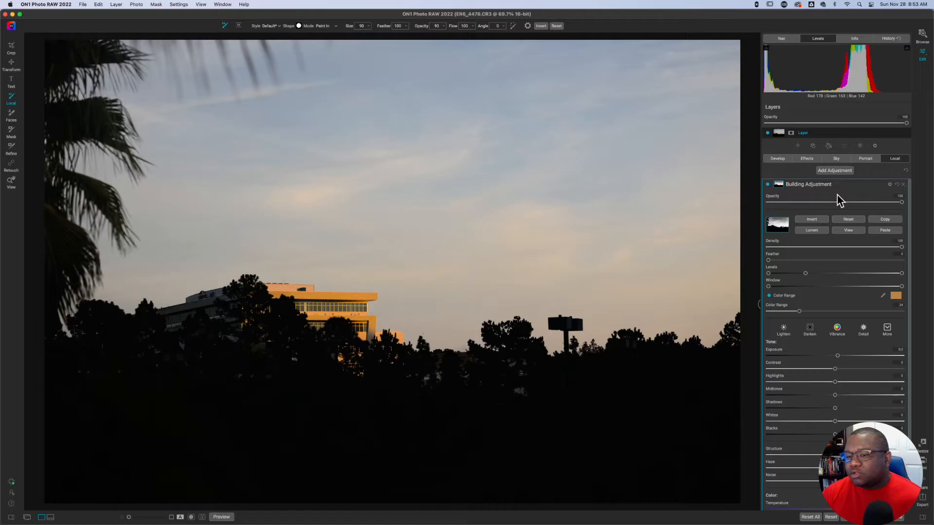
click(834, 171)
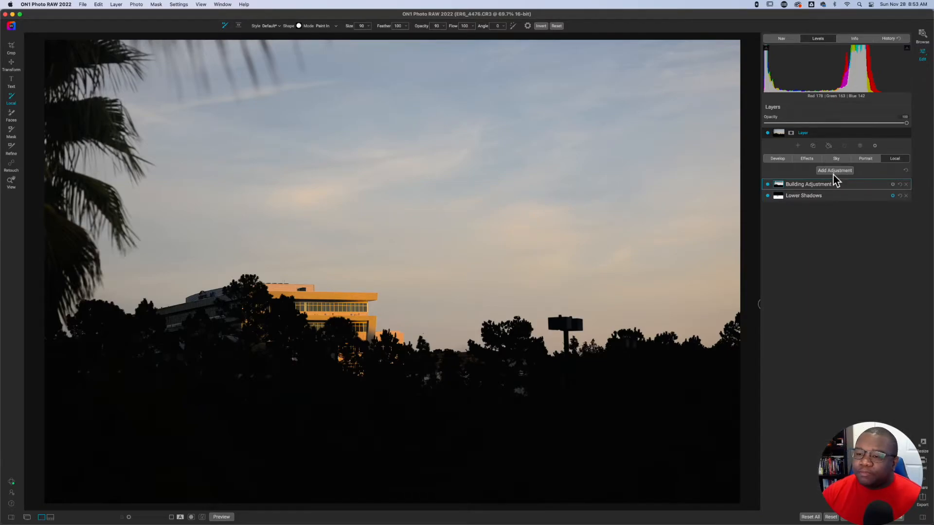
mouse_move(834, 171)
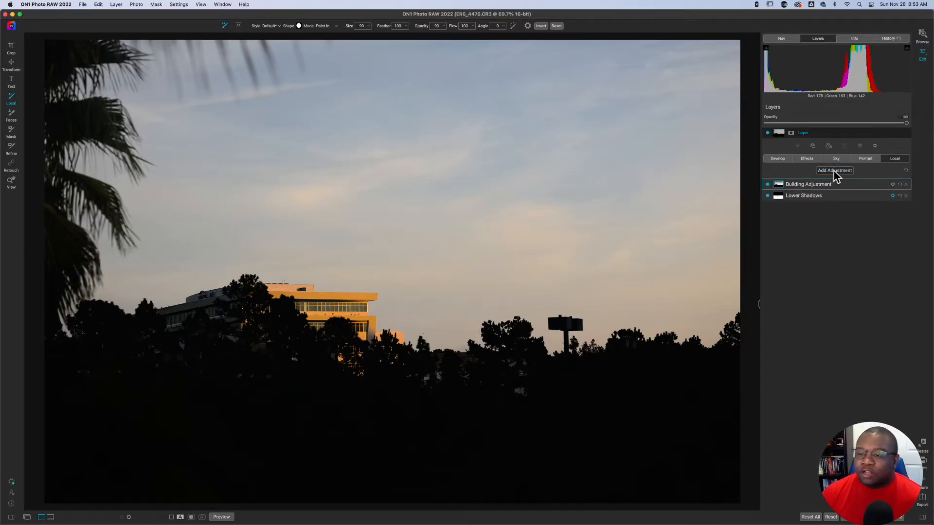
click(835, 170)
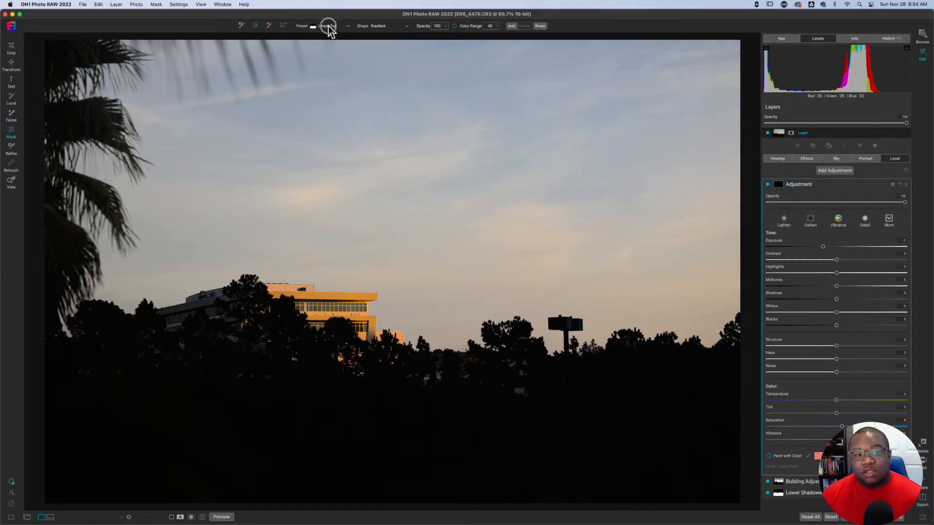
Apply a linear gradient mask preset covering the sky and fading toward the foreground
click(328, 25)
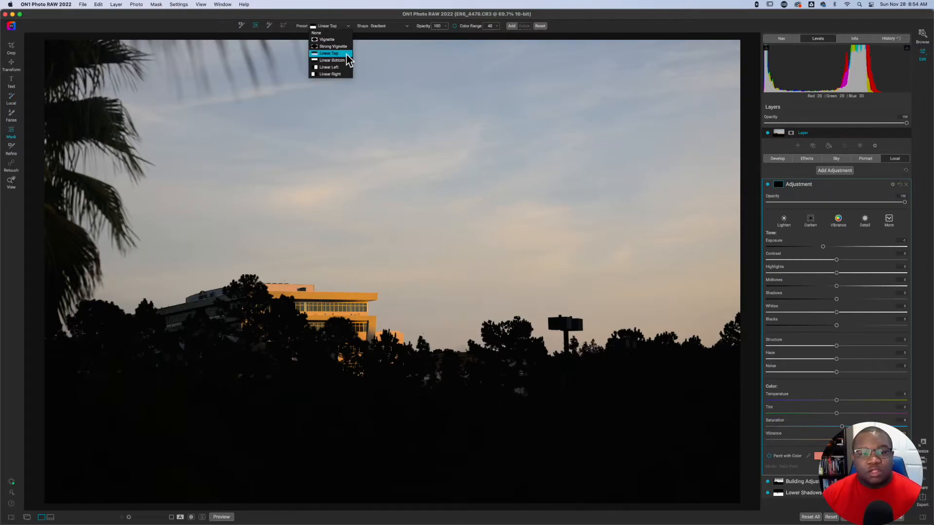
click(331, 61)
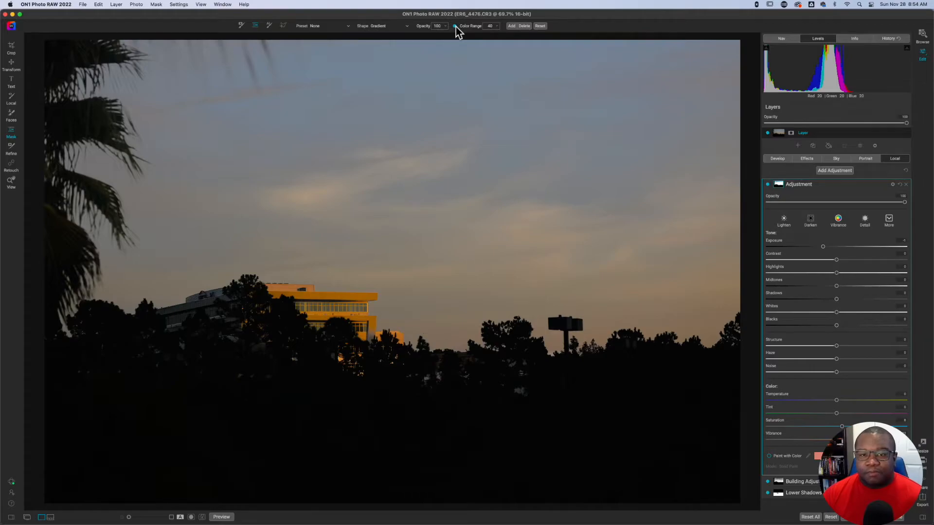
mouse_move(780, 187)
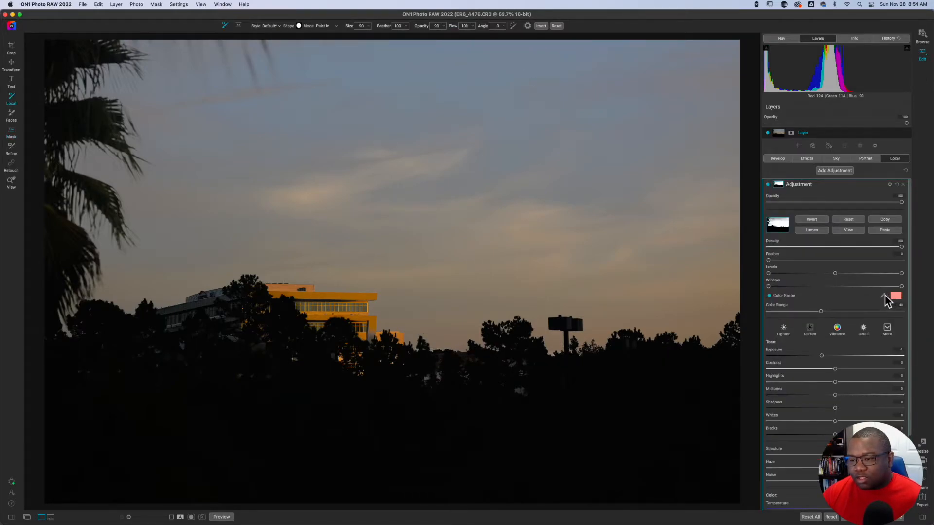
Limit the sky mask to a sampled pale-cloud colour range and tighten its levels
click(883, 296)
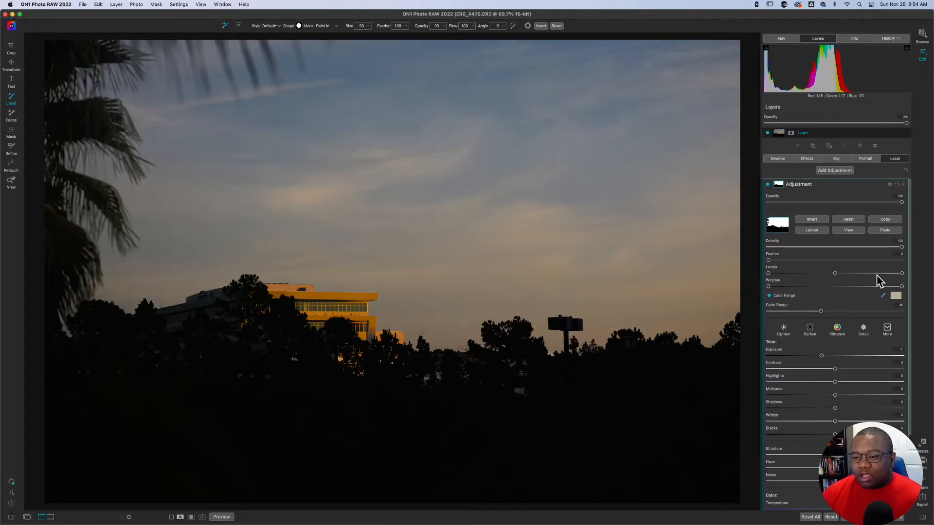
mouse_move(848, 328)
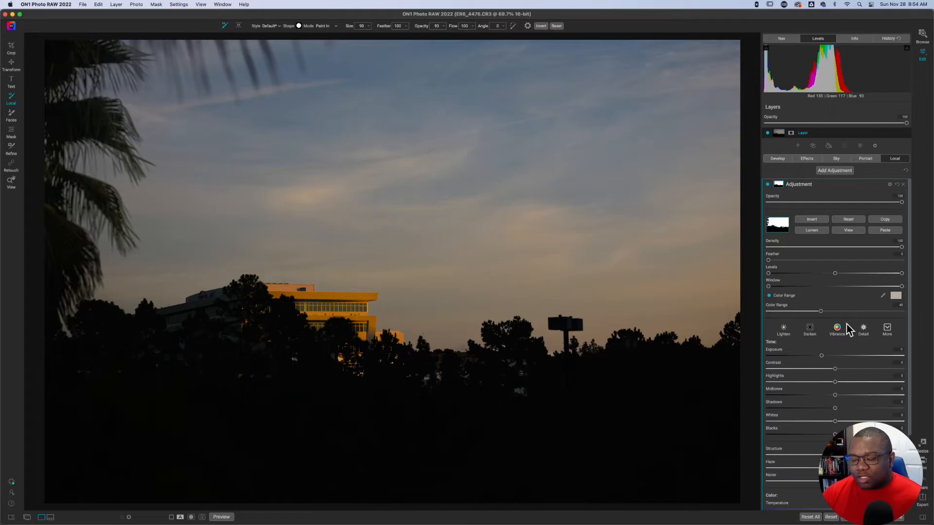
mouse_move(779, 354)
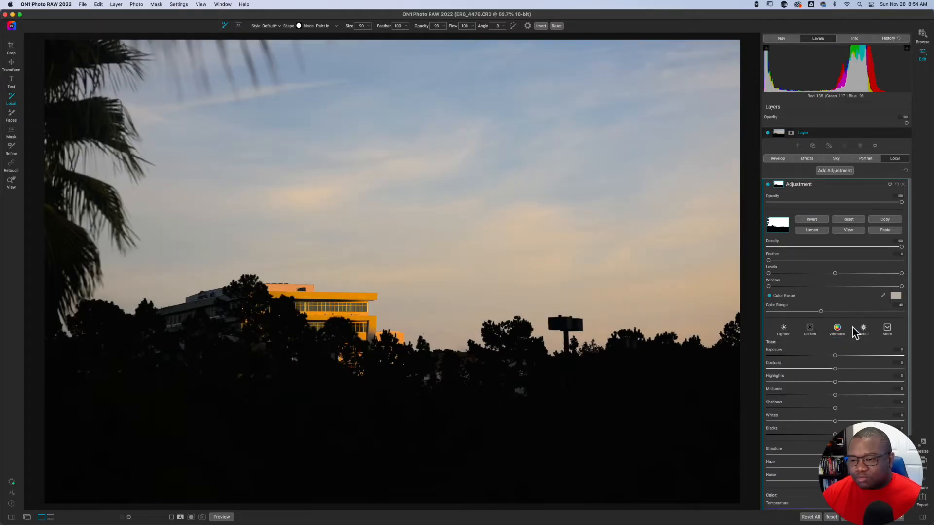
mouse_move(805, 323)
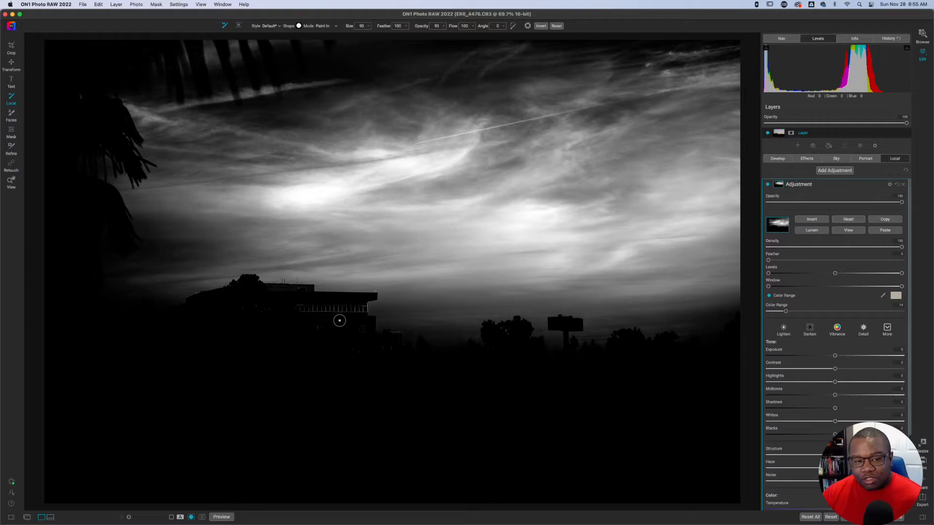
mouse_move(614, 275)
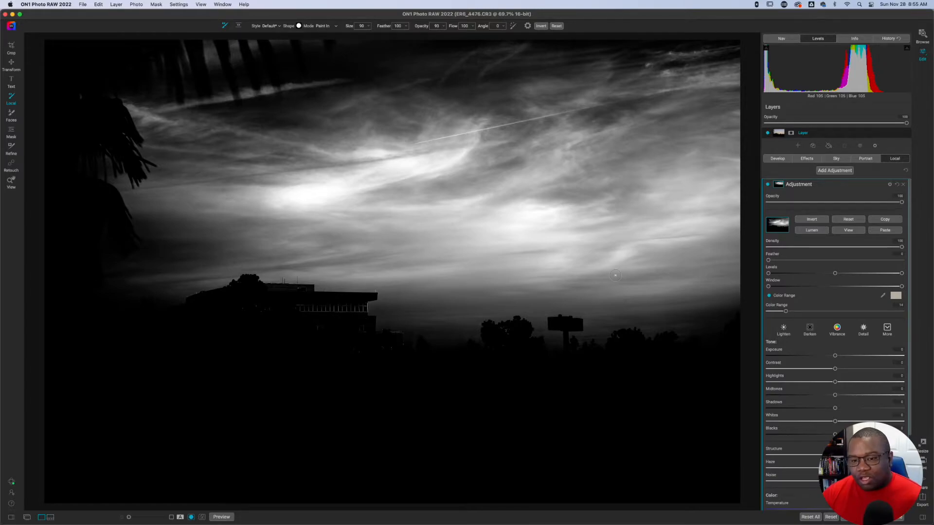
mouse_move(579, 283)
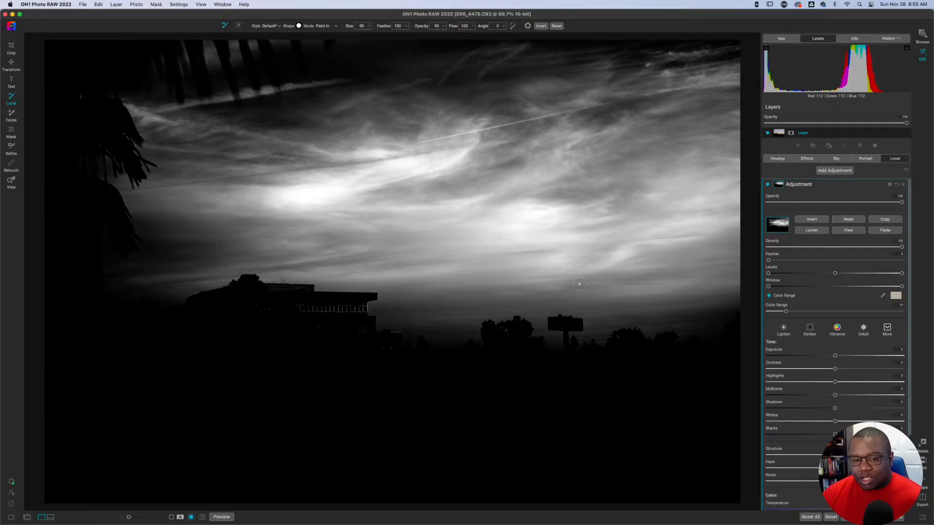
click(783, 327)
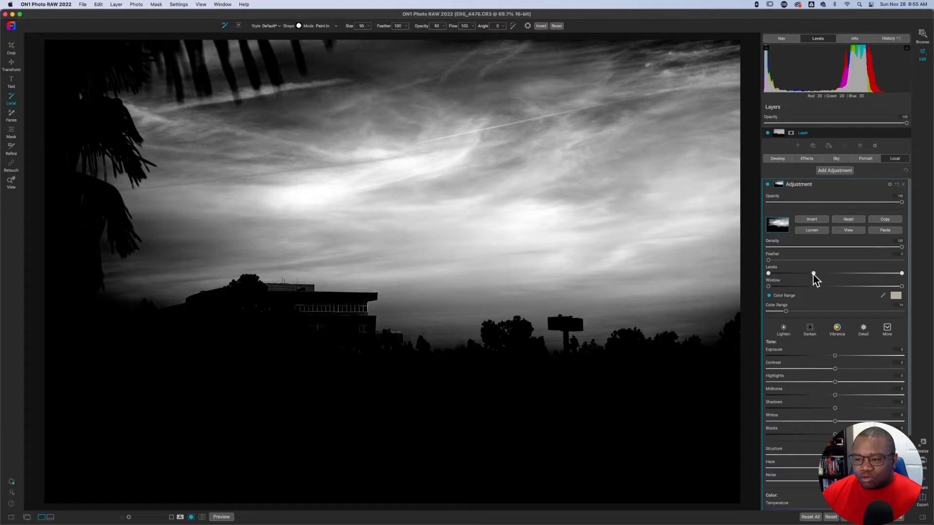
mouse_move(814, 275)
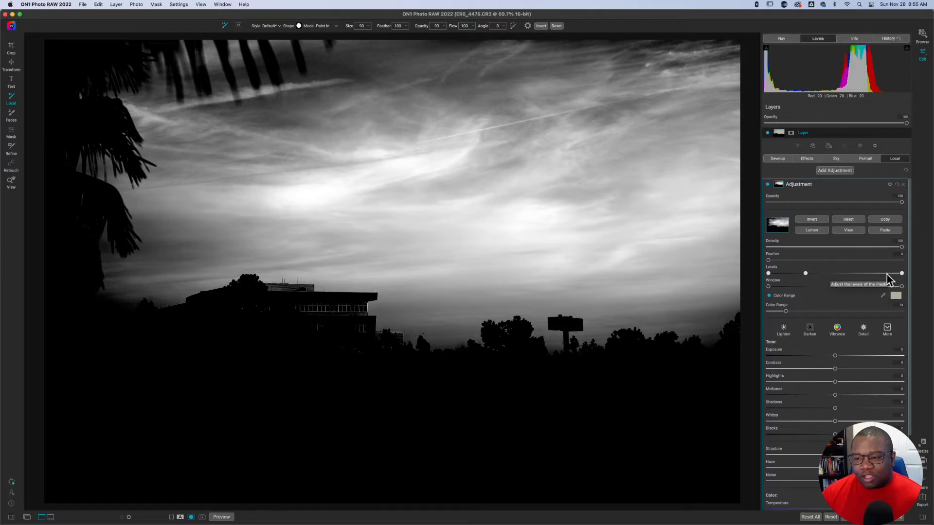
mouse_move(899, 275)
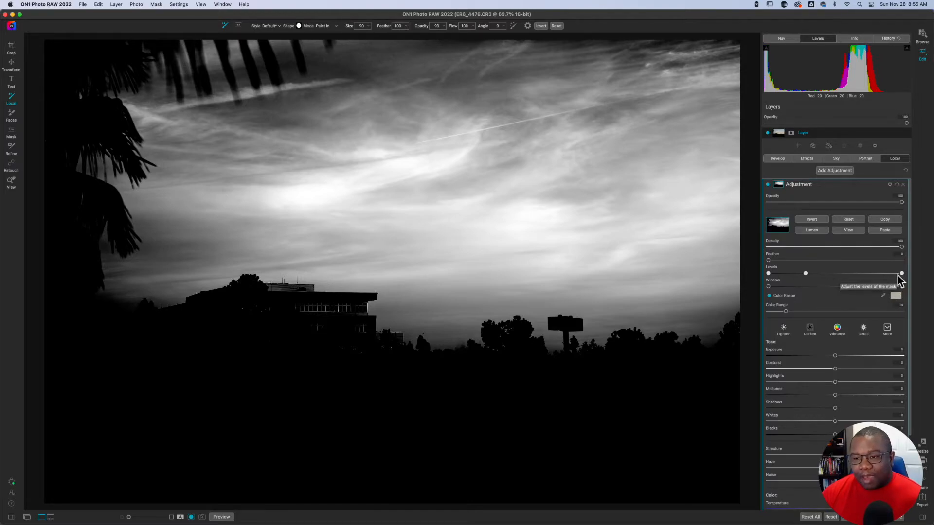
mouse_move(808, 289)
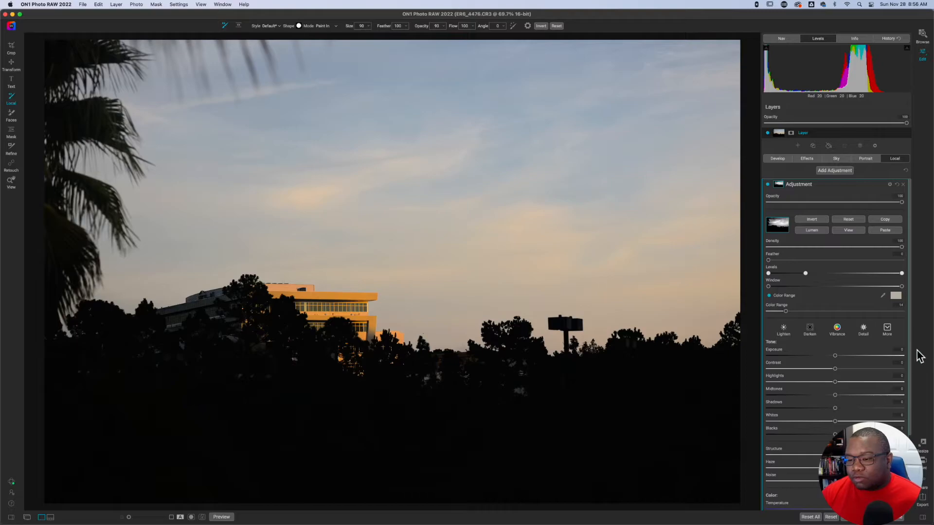
Warm the clouds with a higher Temperature and rename the adjustment 'Warm Sky'
scroll(down, 3)
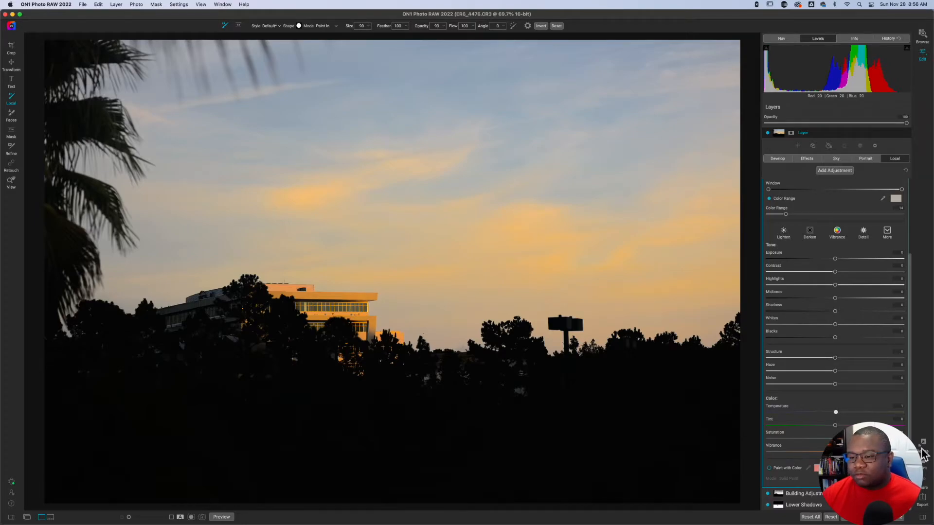
scroll(up, 3)
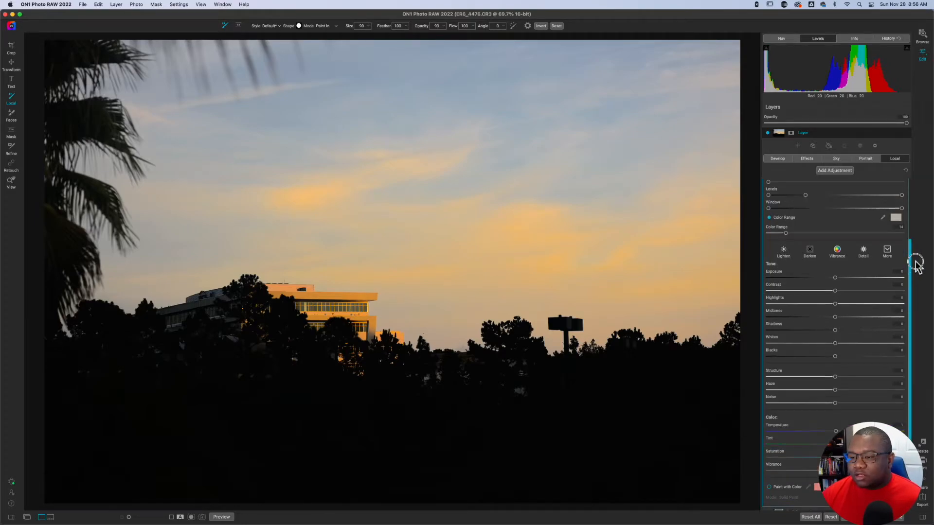
scroll(up, 3)
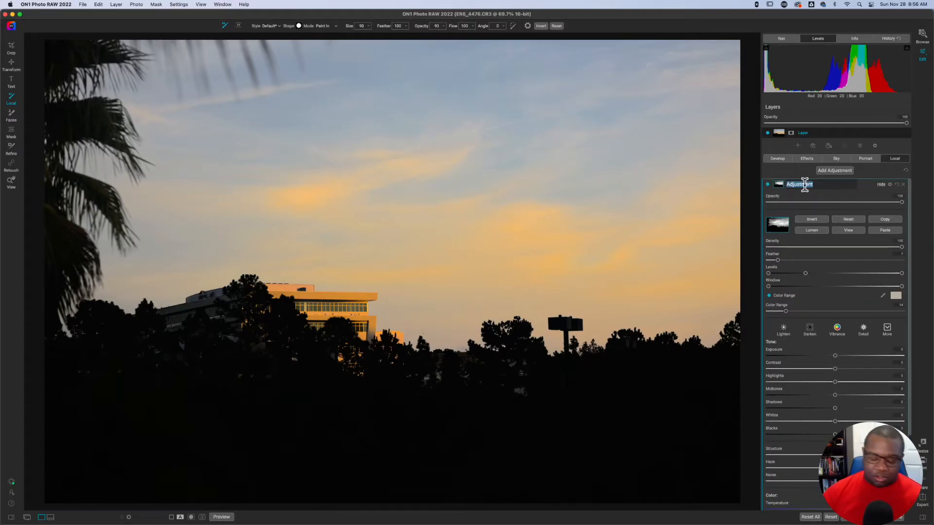
text(Warm Sky)
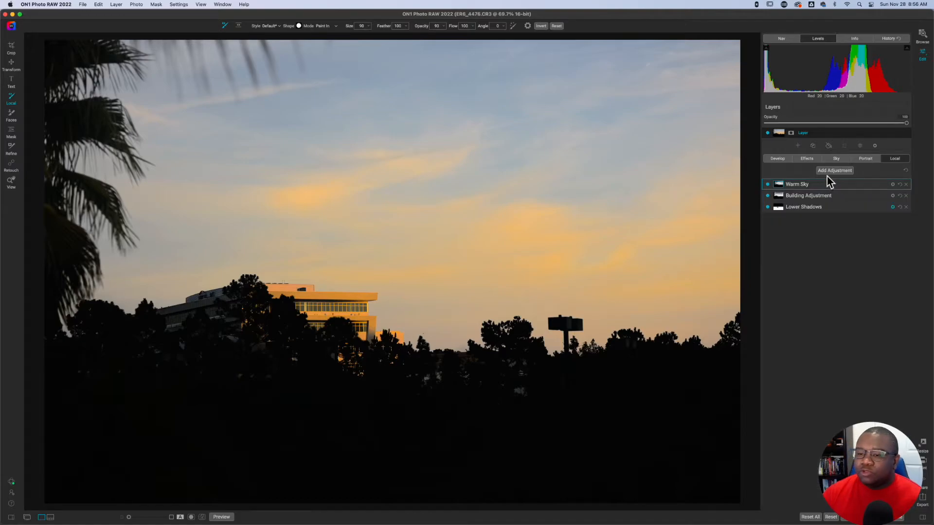
mouse_move(866, 251)
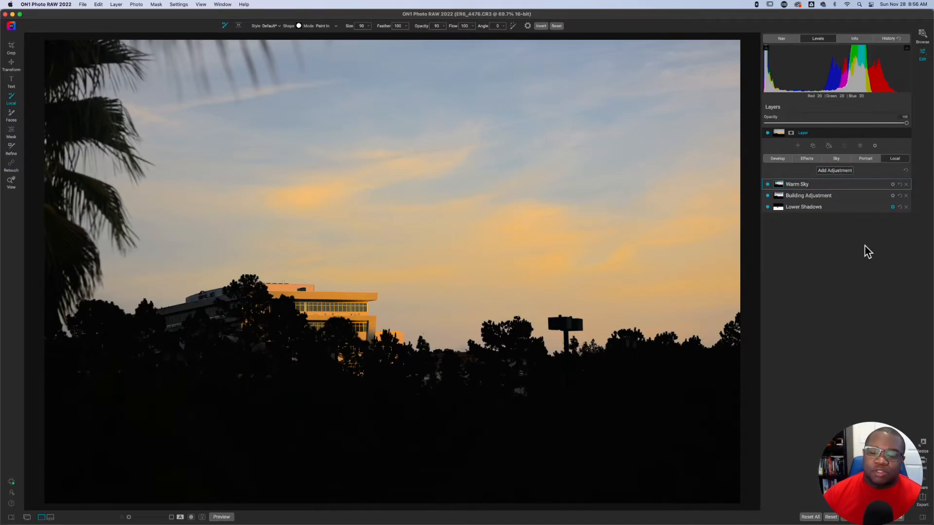
Add a fourth adjustment masked to the sampled blue upper-sky colour range and cool its Temperature
click(835, 170)
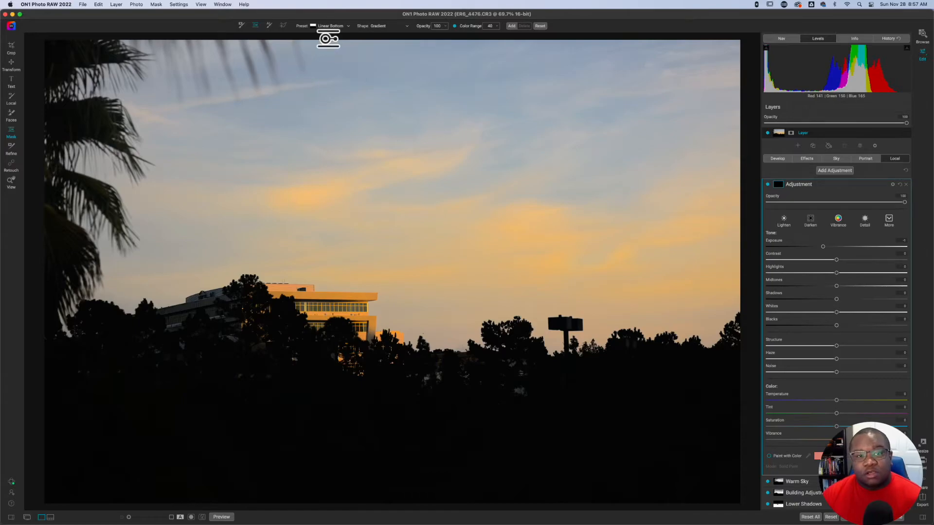
mouse_move(449, 351)
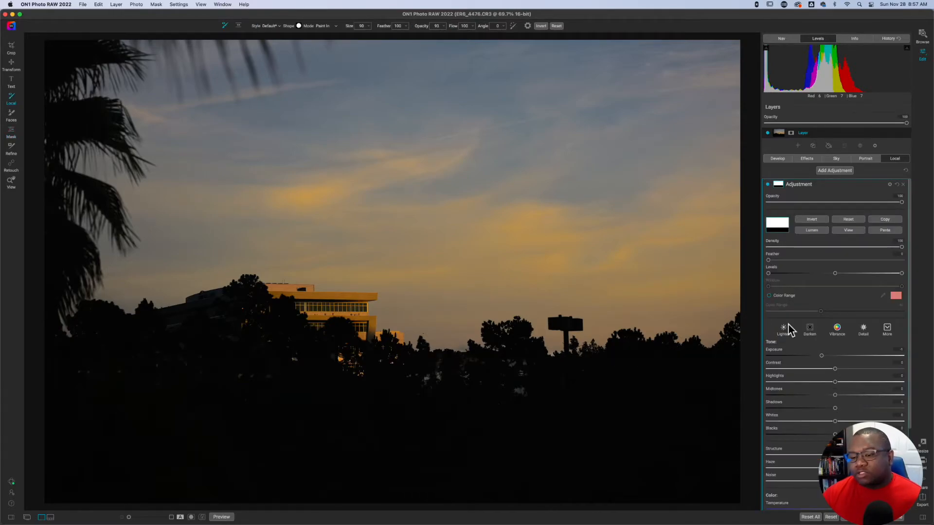
click(768, 296)
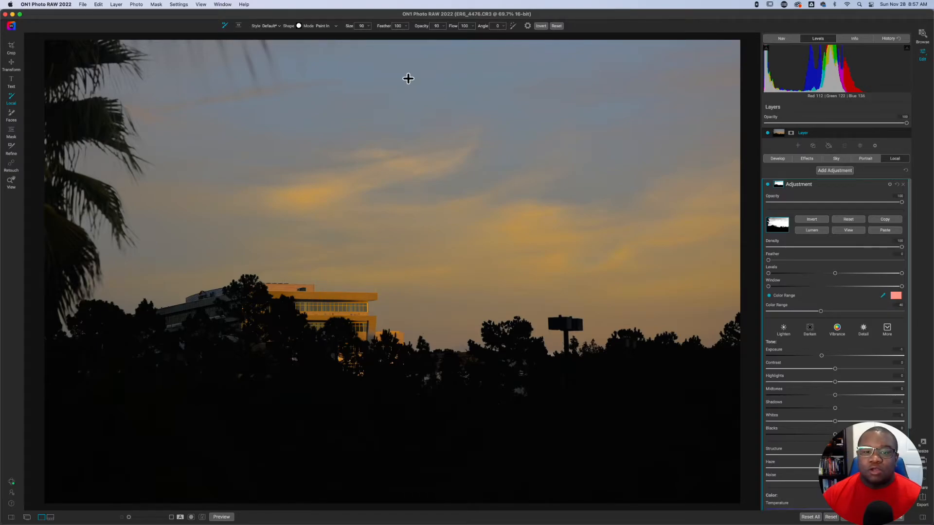
click(895, 295)
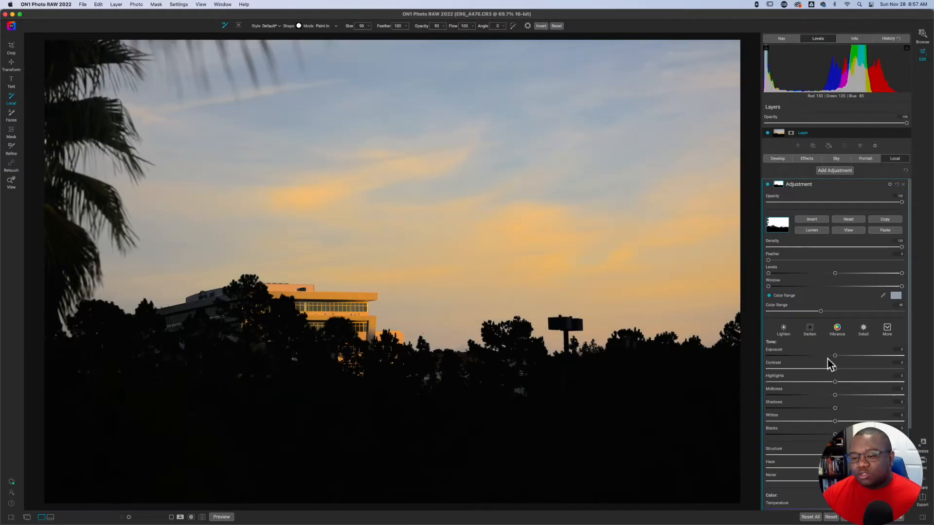
mouse_move(911, 386)
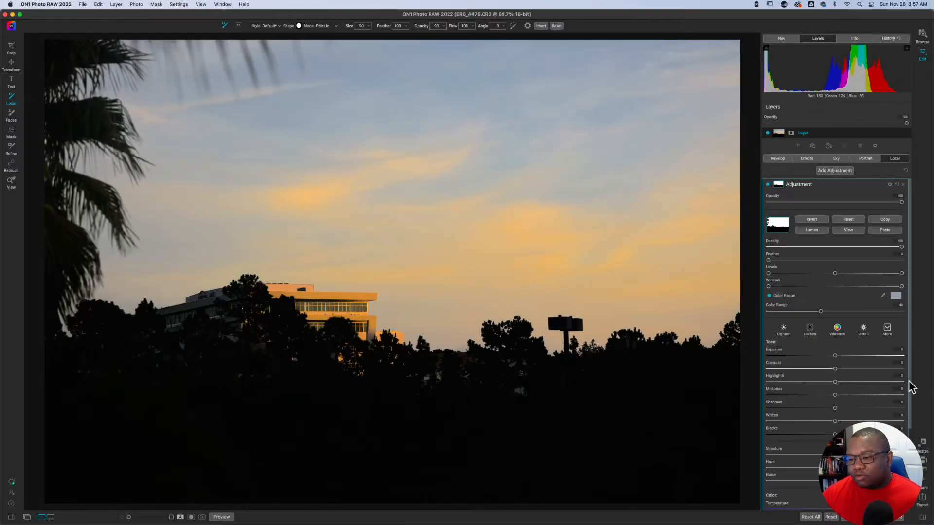
scroll(down, 3)
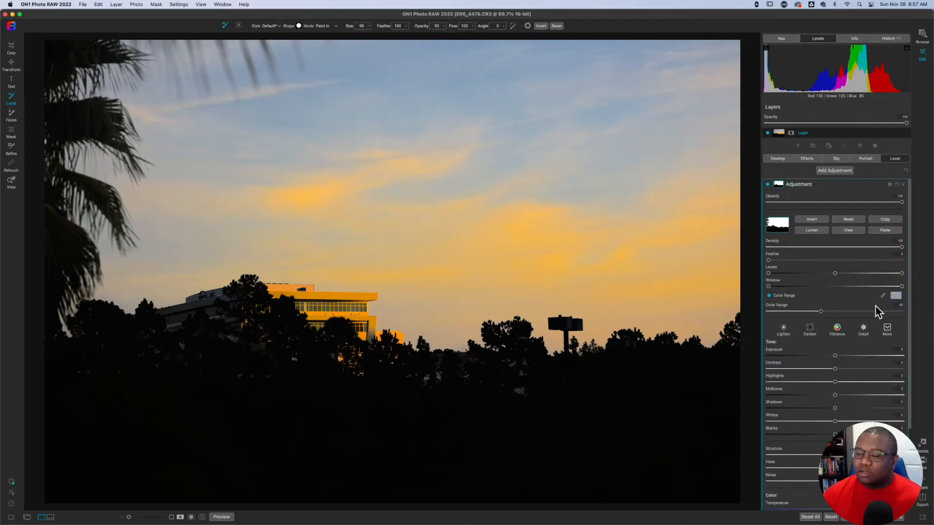
mouse_move(823, 316)
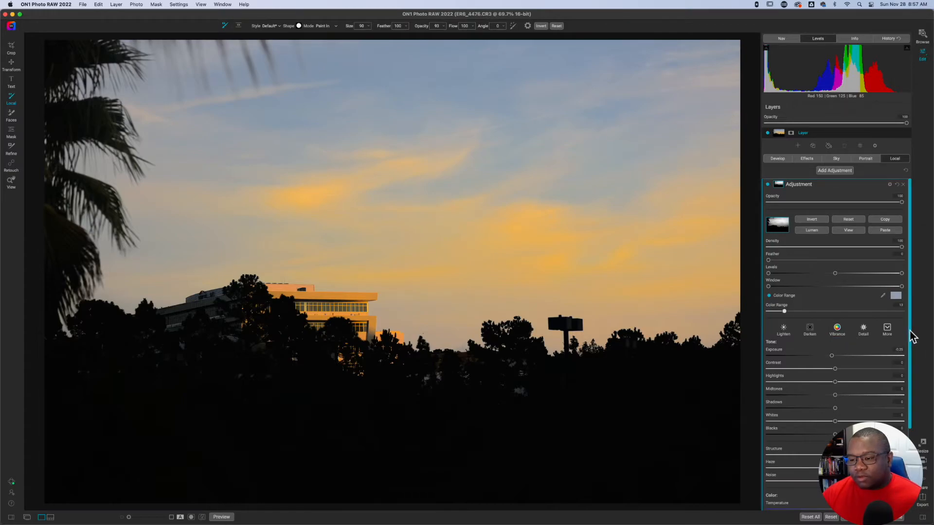
scroll(down, 3)
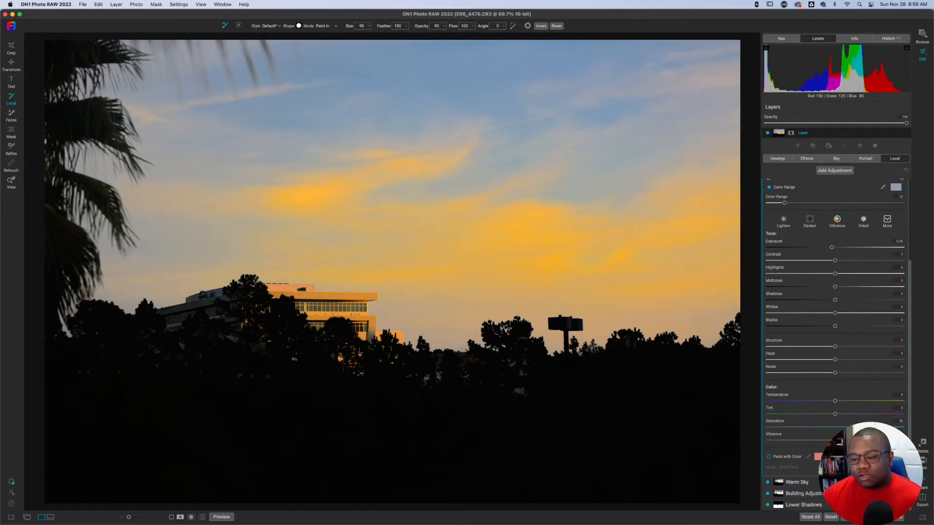
mouse_move(832, 404)
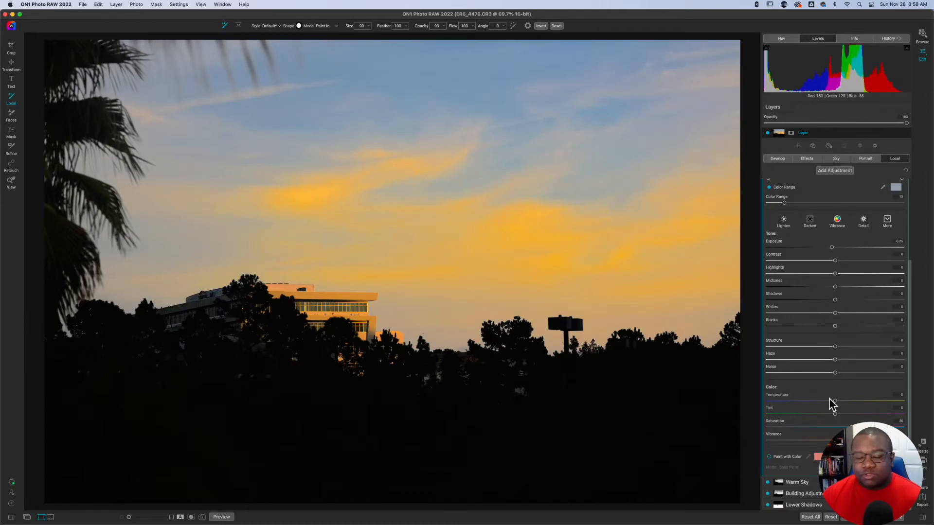
mouse_move(834, 401)
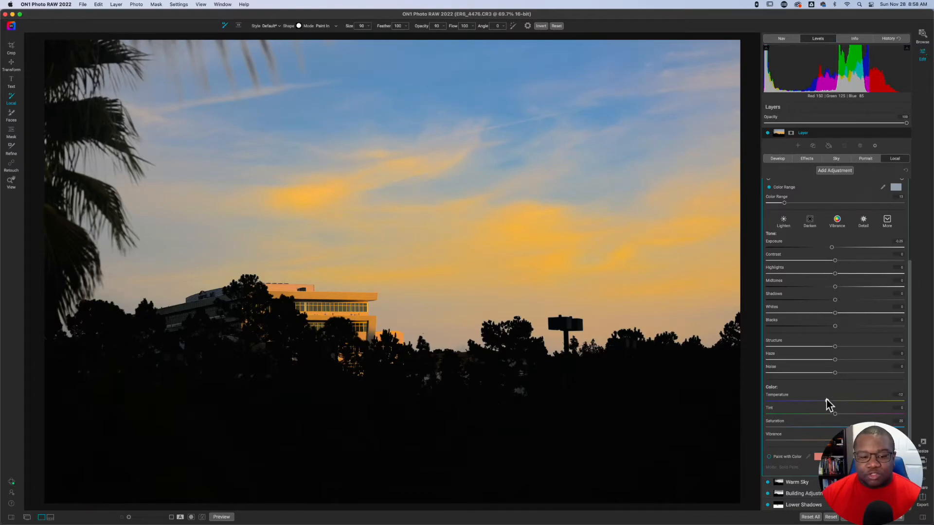
mouse_move(833, 405)
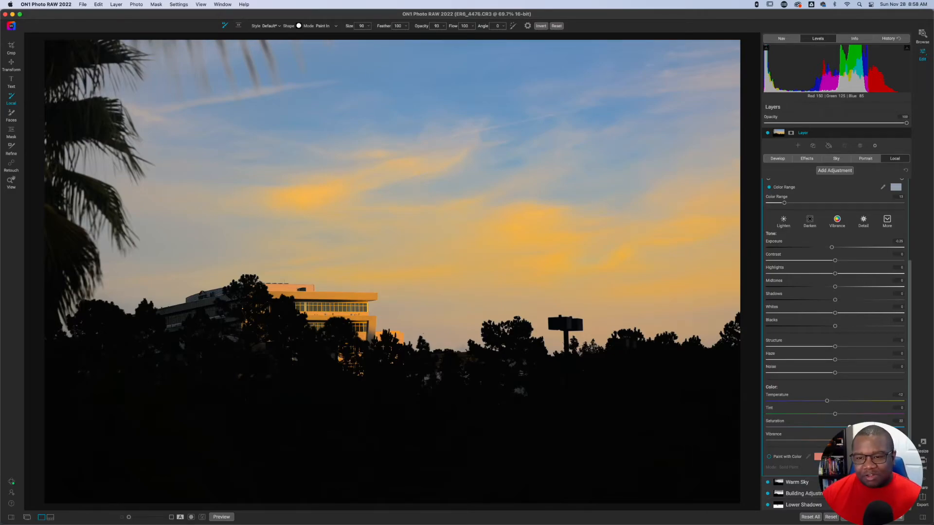
mouse_move(833, 258)
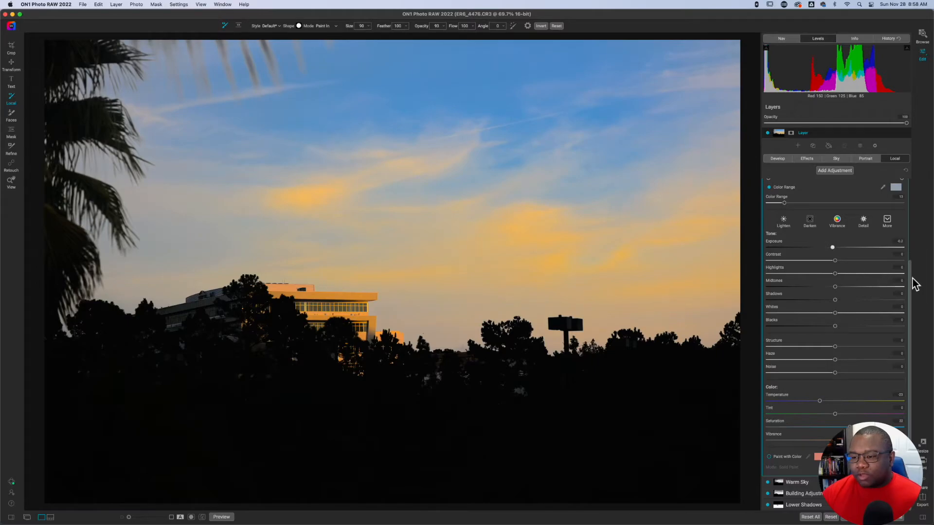
Add a Textures effect filter and choose the Paper category's Canvas texture
click(905, 184)
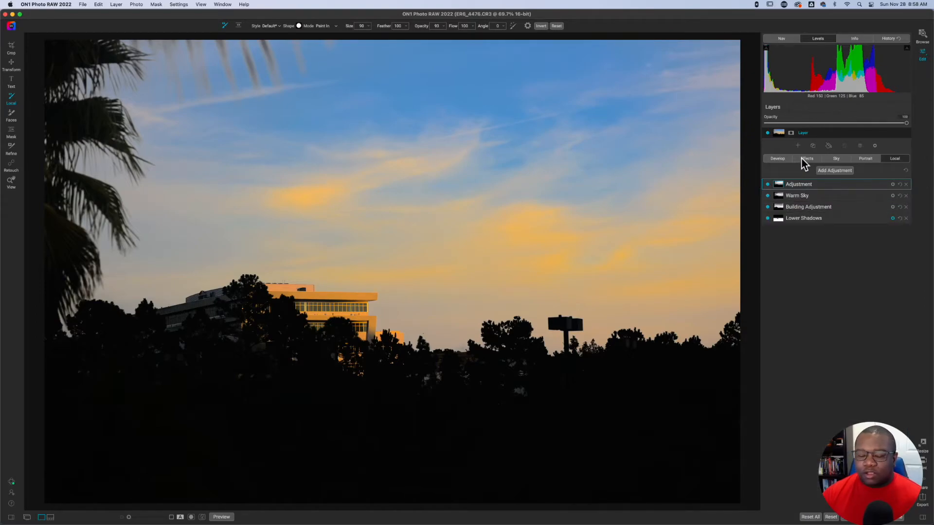
click(10, 181)
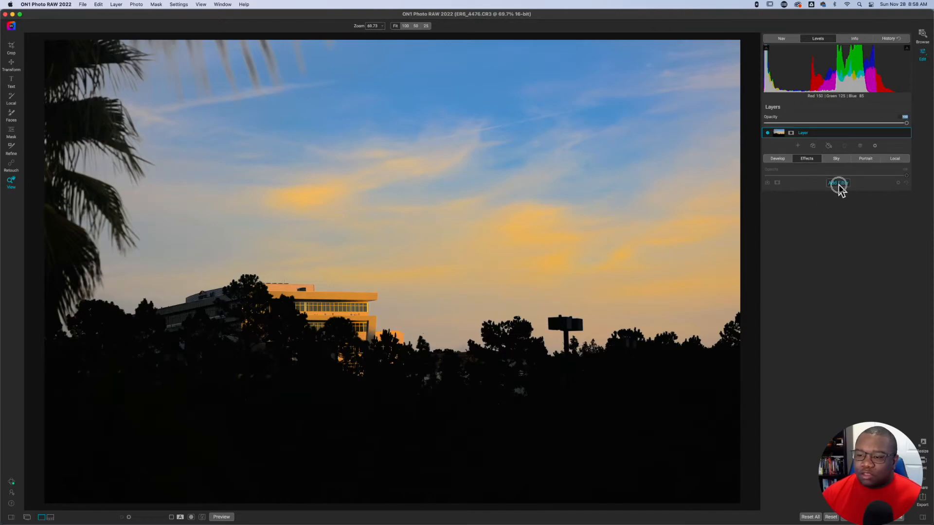
click(837, 183)
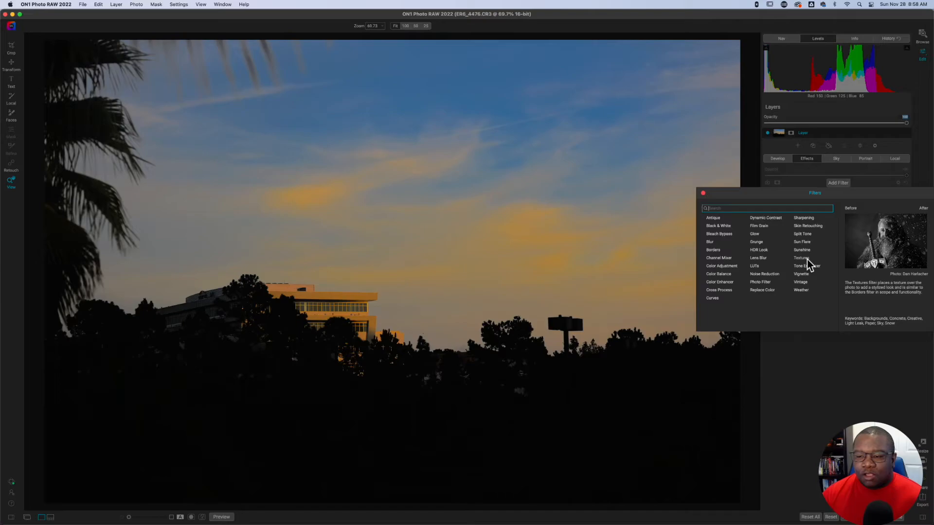
click(802, 256)
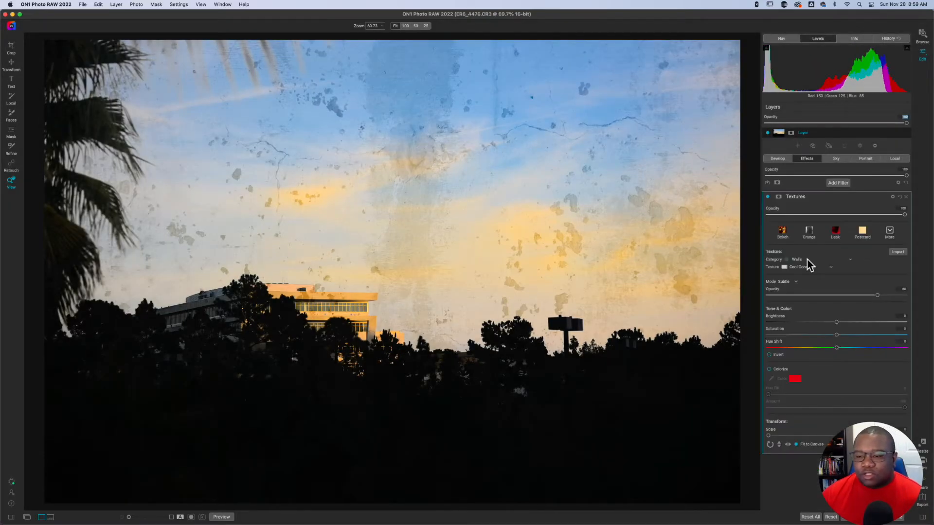
click(850, 258)
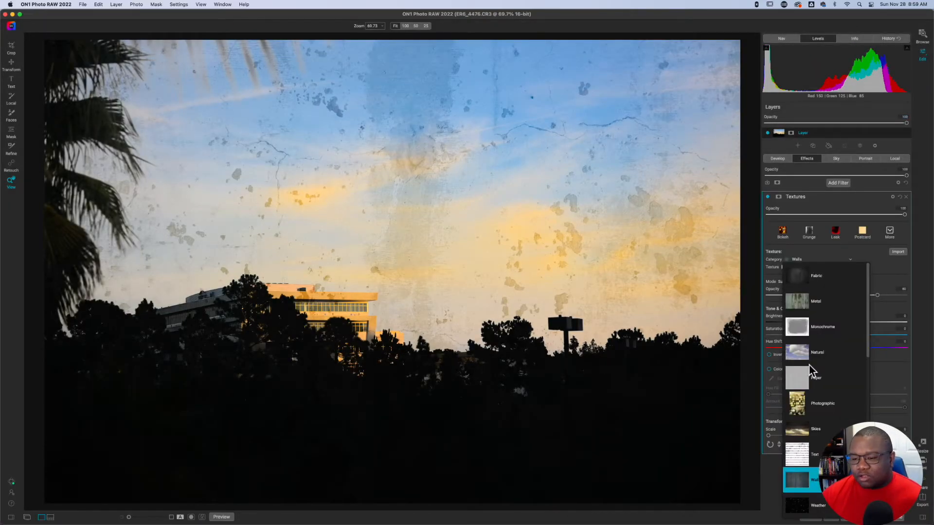
click(815, 377)
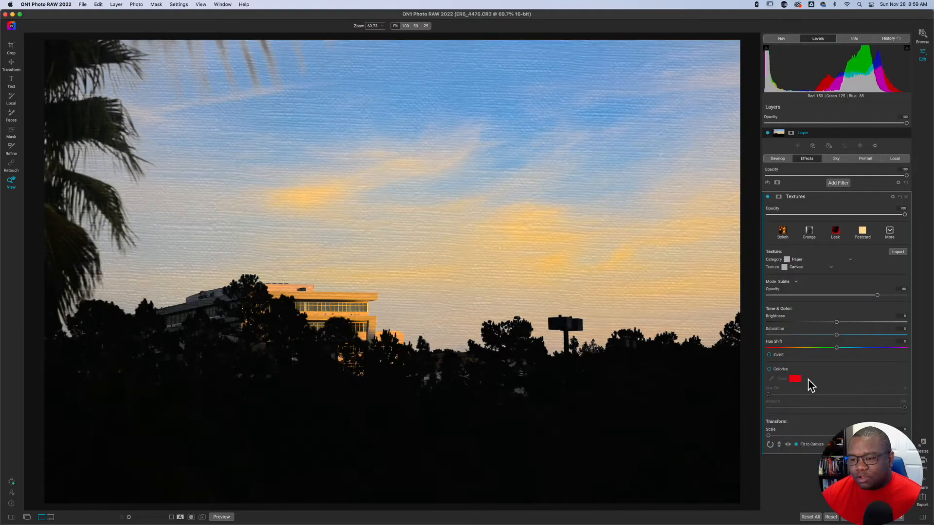
mouse_move(827, 279)
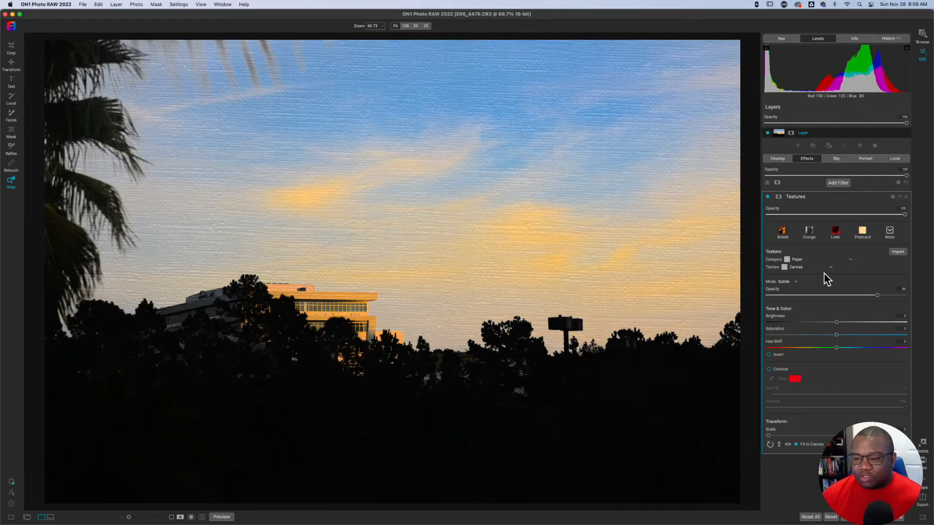
mouse_move(798, 320)
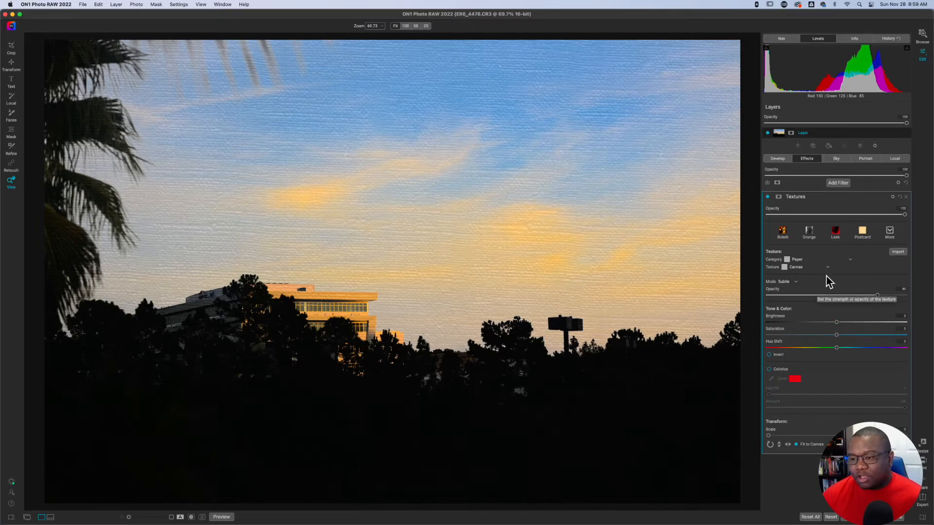
mouse_move(893, 202)
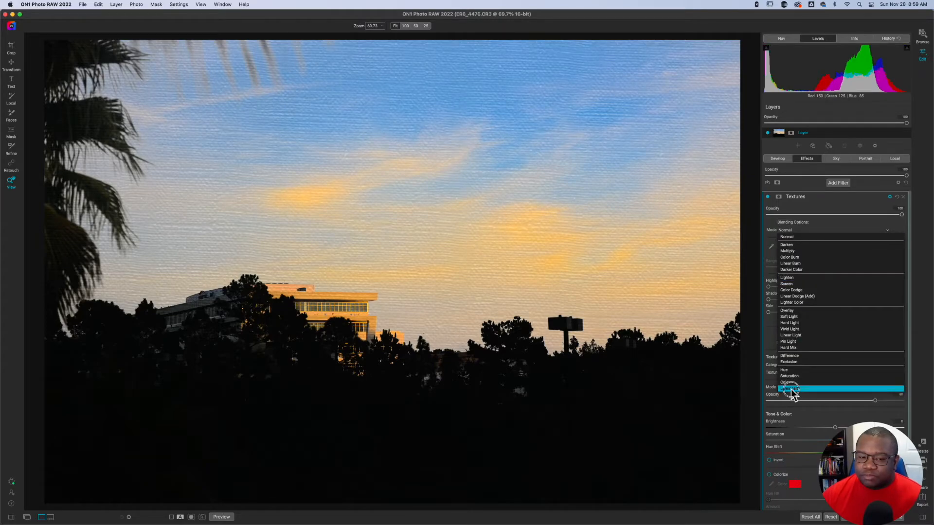
Blend the texture by Luminosity with texture mode Normal at reduced opacity, then fold it away
click(789, 388)
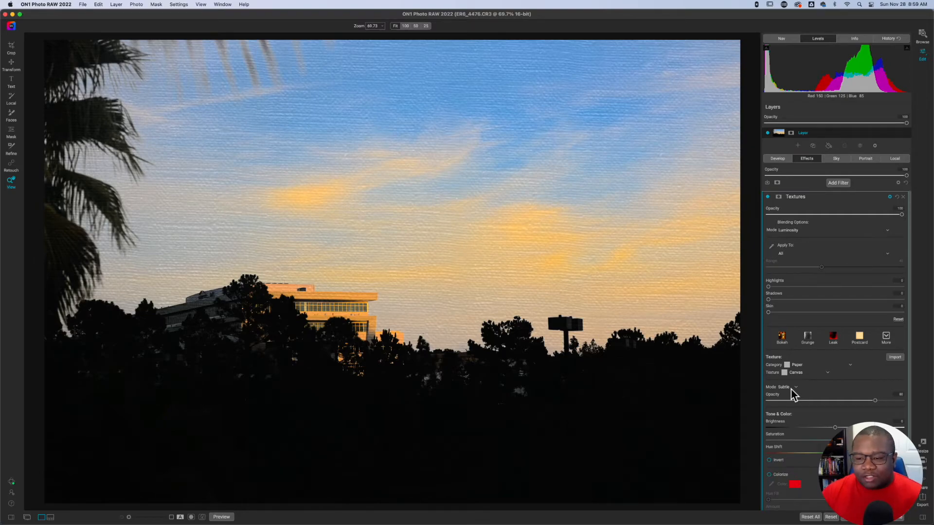
mouse_move(871, 374)
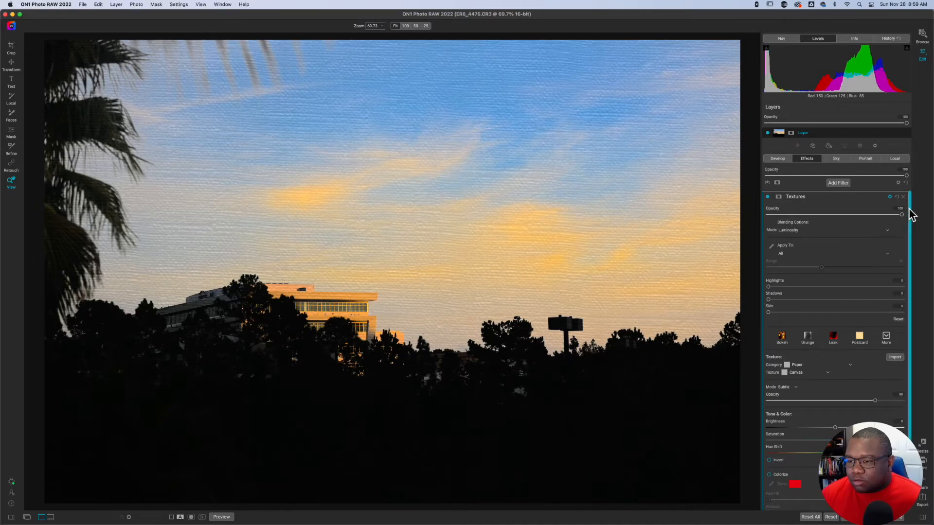
scroll(down, 3)
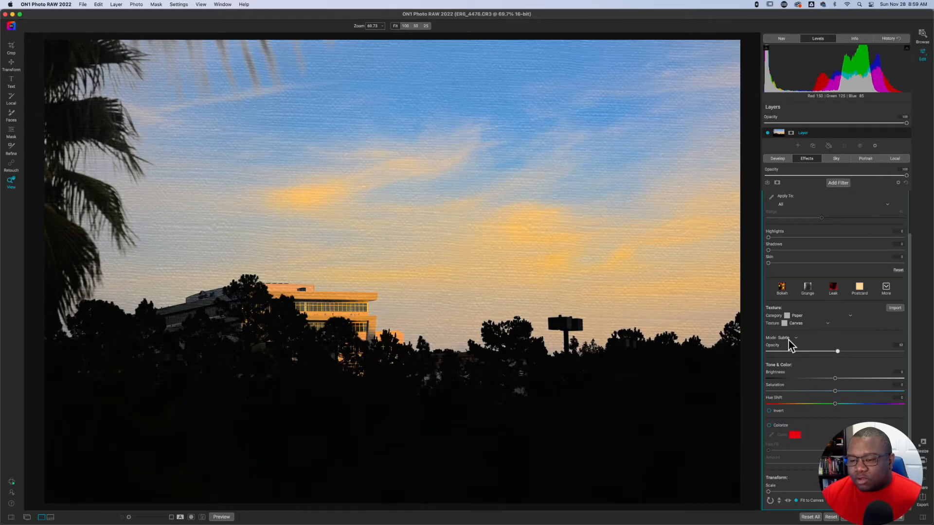
click(786, 337)
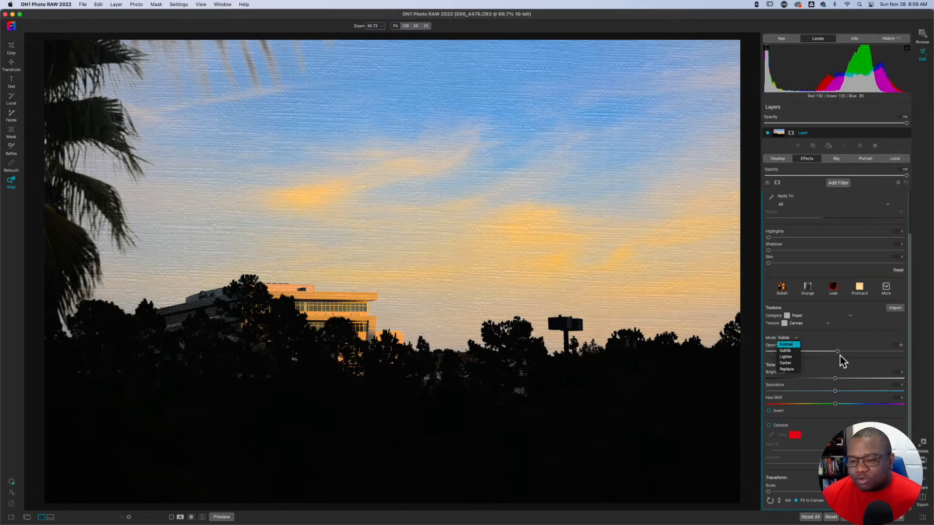
click(787, 344)
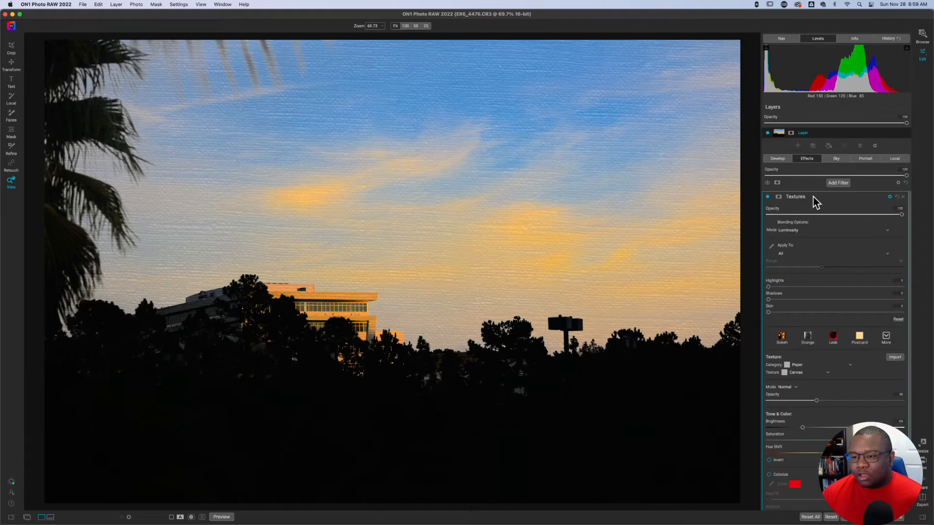
click(795, 196)
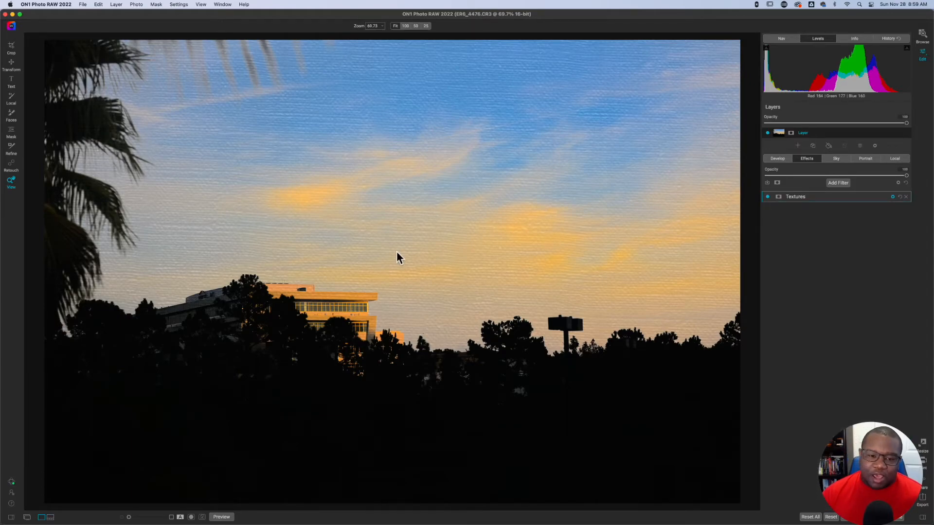
mouse_move(701, 293)
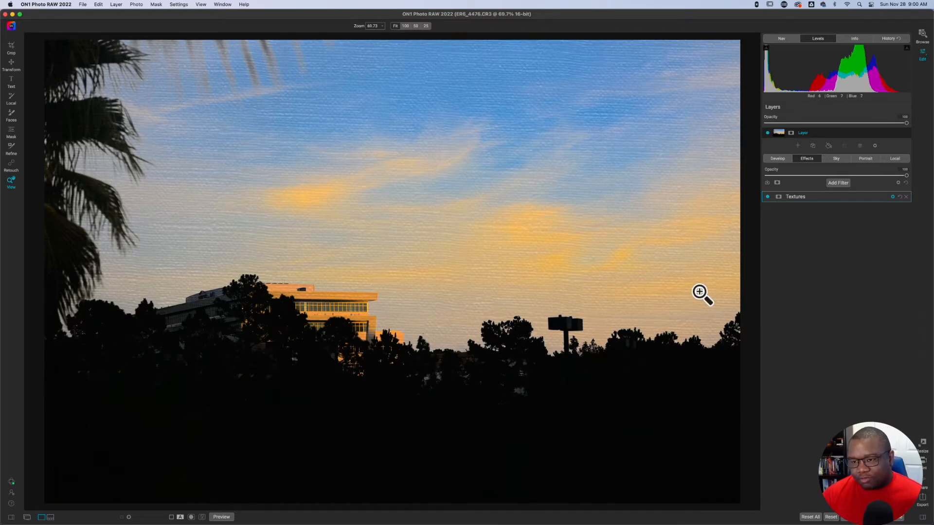
Add a Blur filter and place it beneath the Textures filter in the stack
click(837, 182)
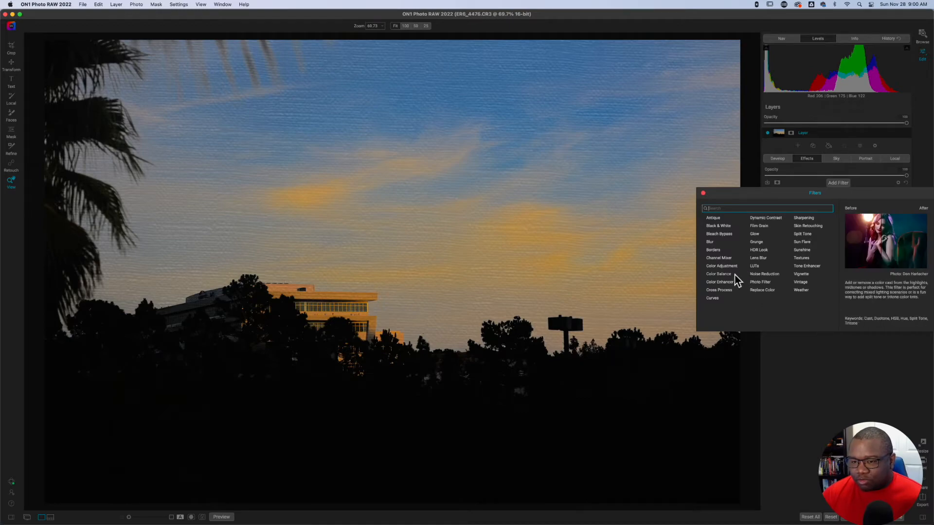
click(709, 242)
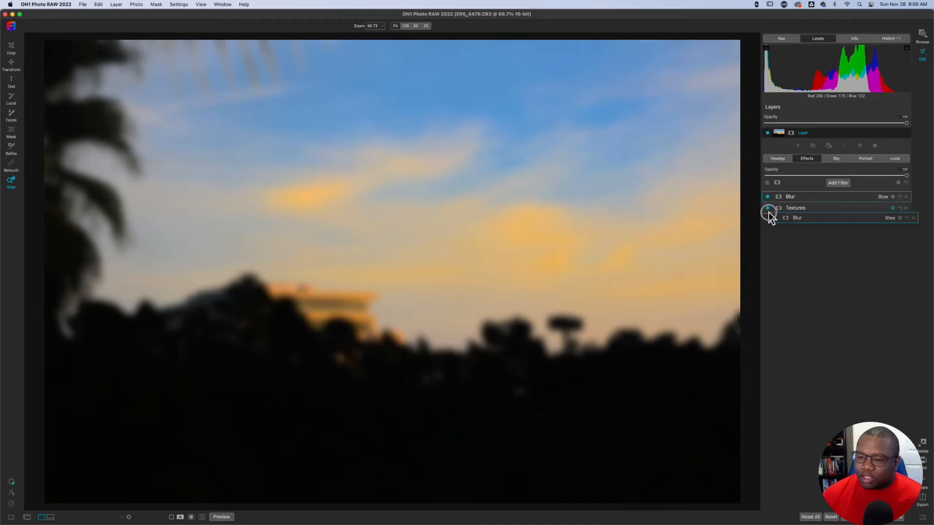
click(767, 208)
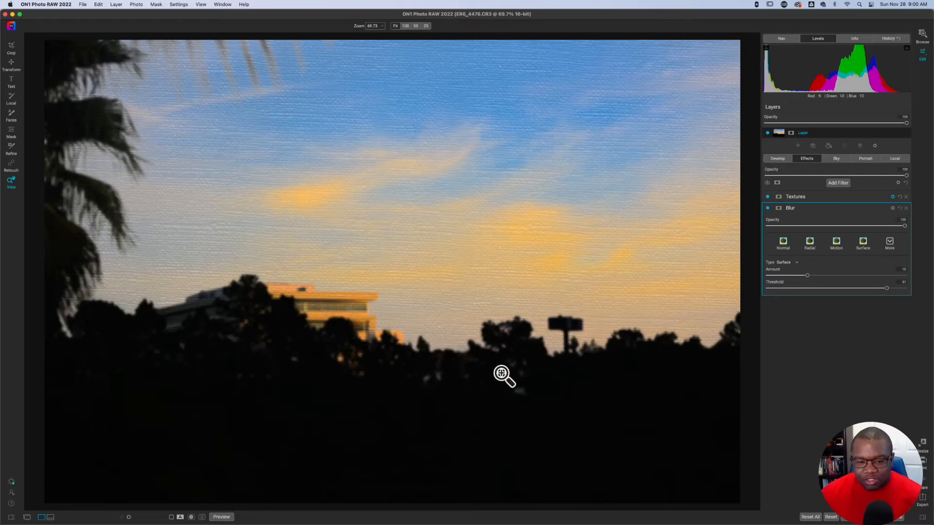
mouse_move(280, 343)
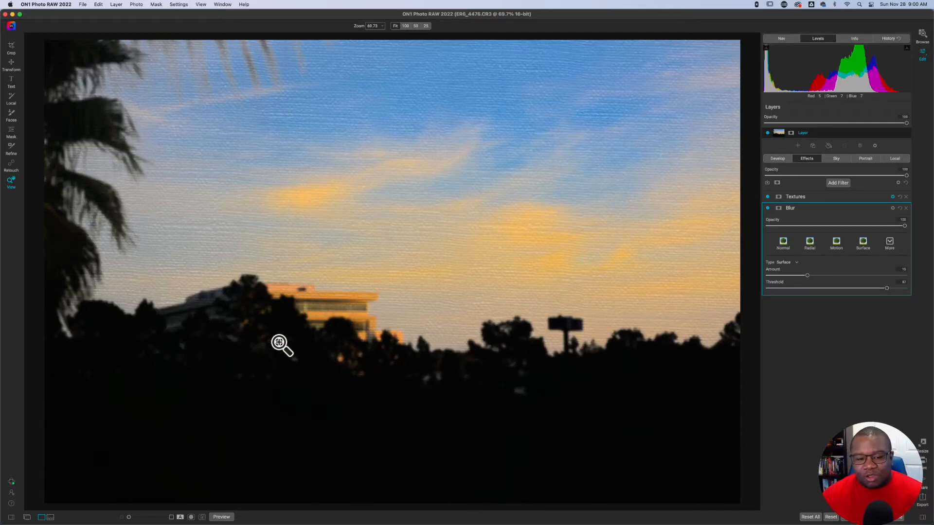
mouse_move(298, 314)
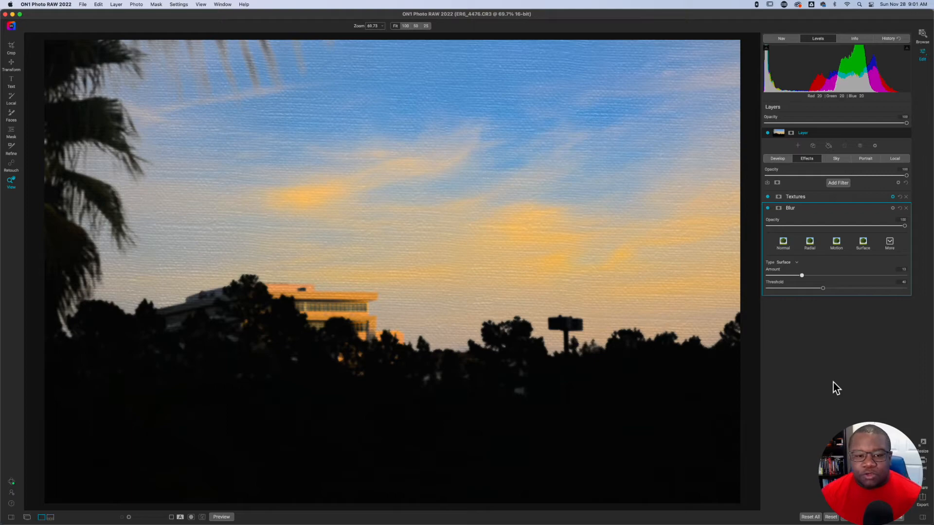
mouse_move(812, 408)
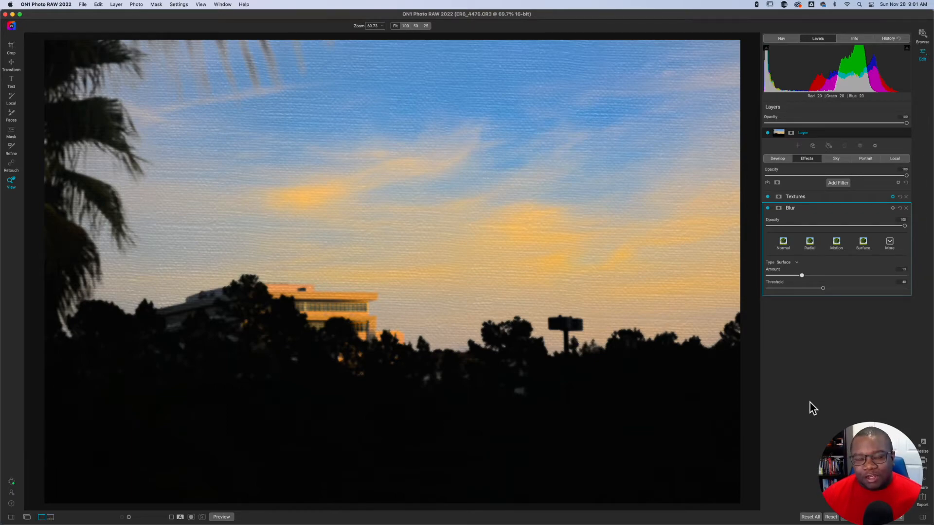
mouse_move(897, 298)
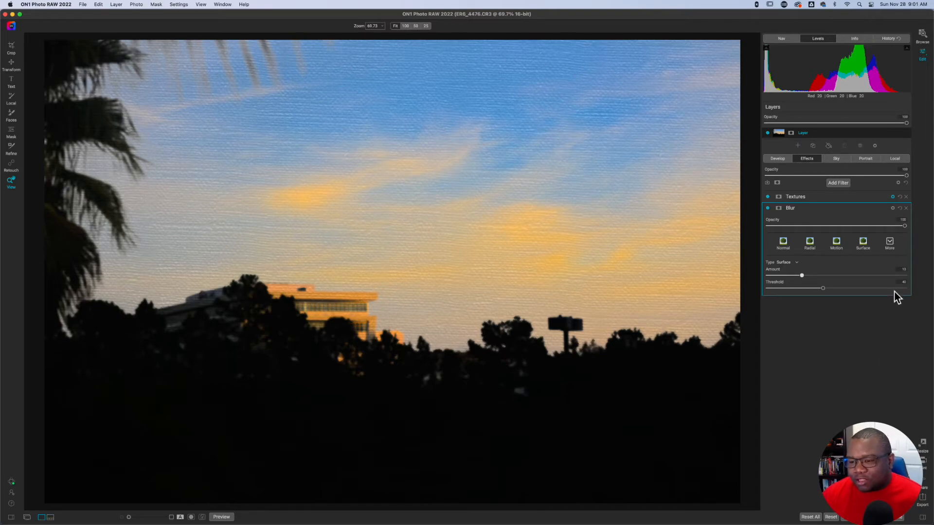
mouse_move(892, 219)
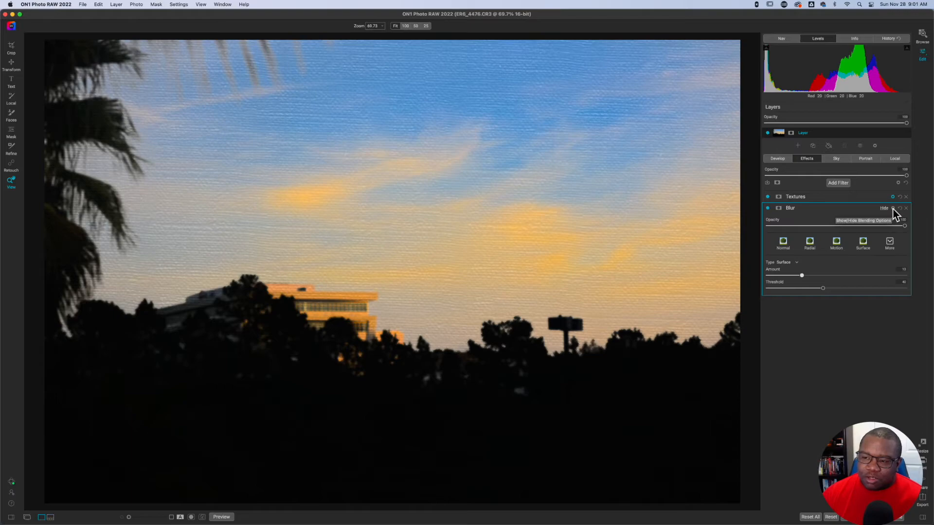
Set the Blur filter's blending mode to Soft Light and collapse its settings
click(892, 208)
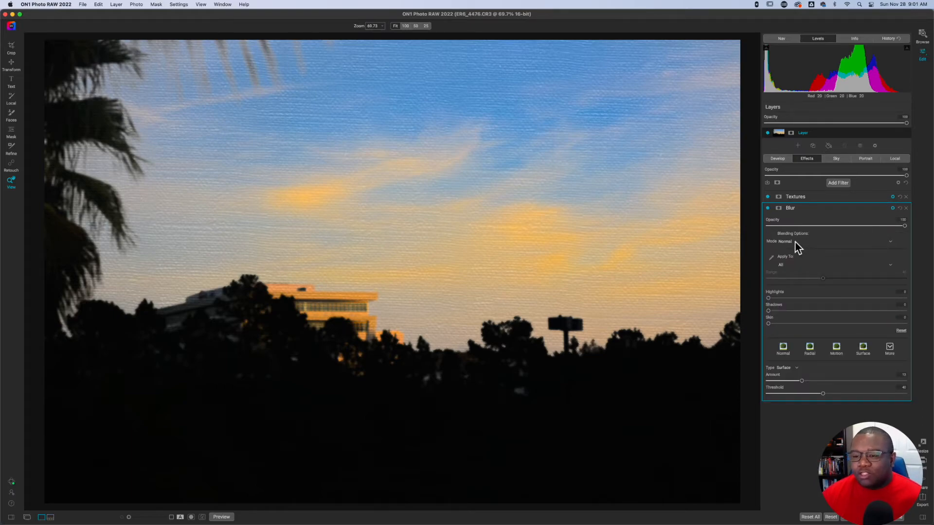
mouse_move(797, 244)
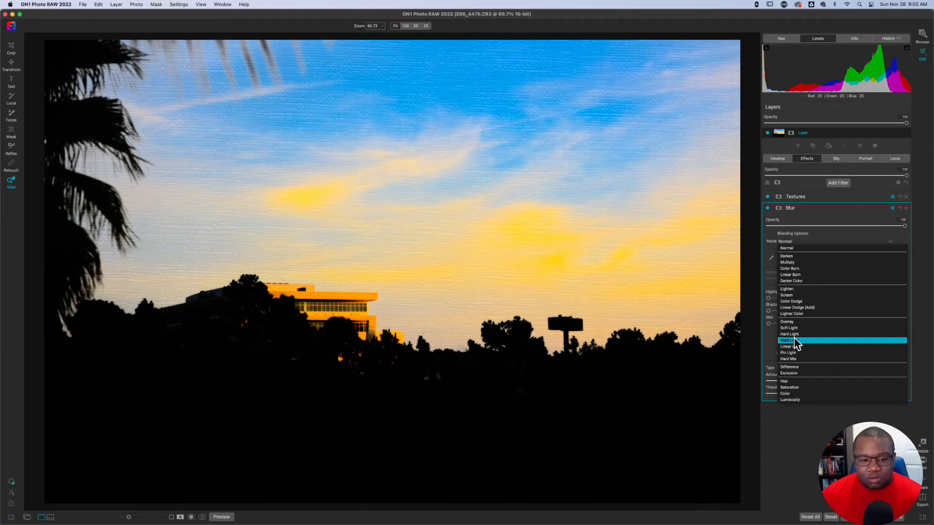
click(791, 346)
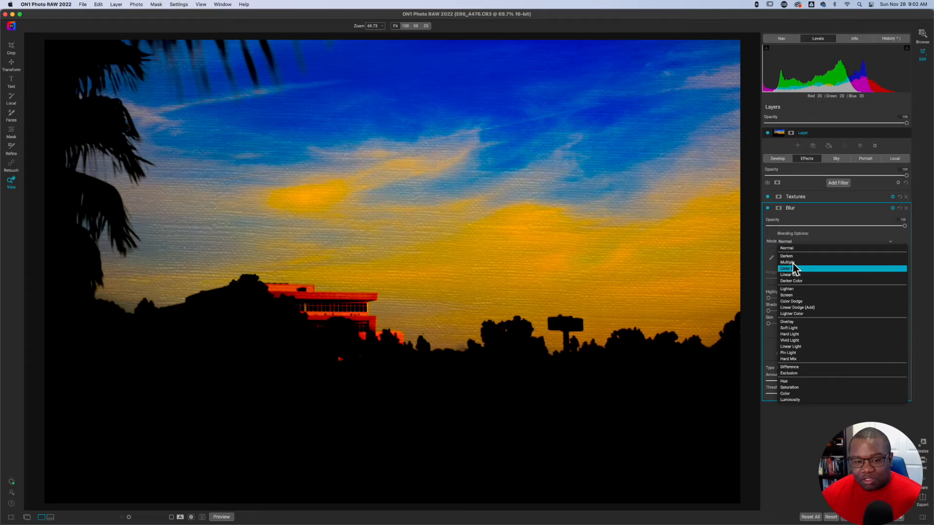
click(791, 261)
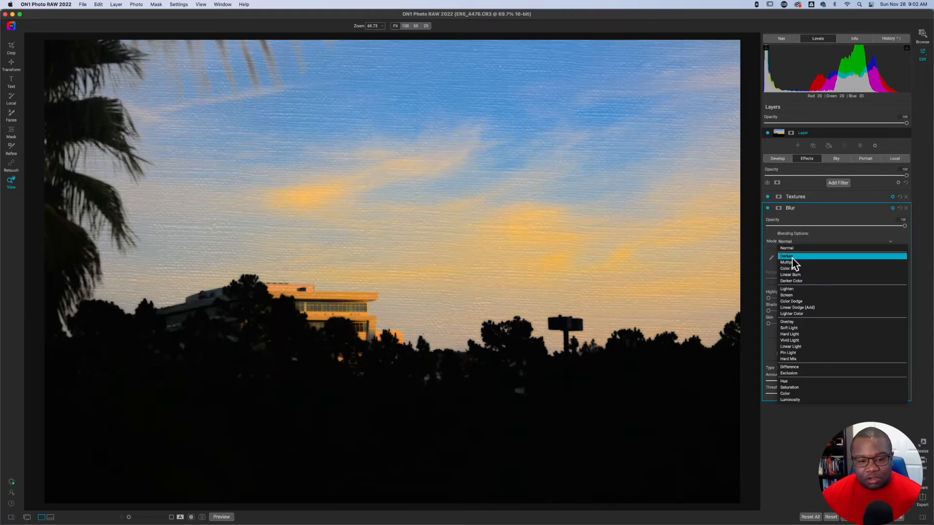
mouse_move(797, 280)
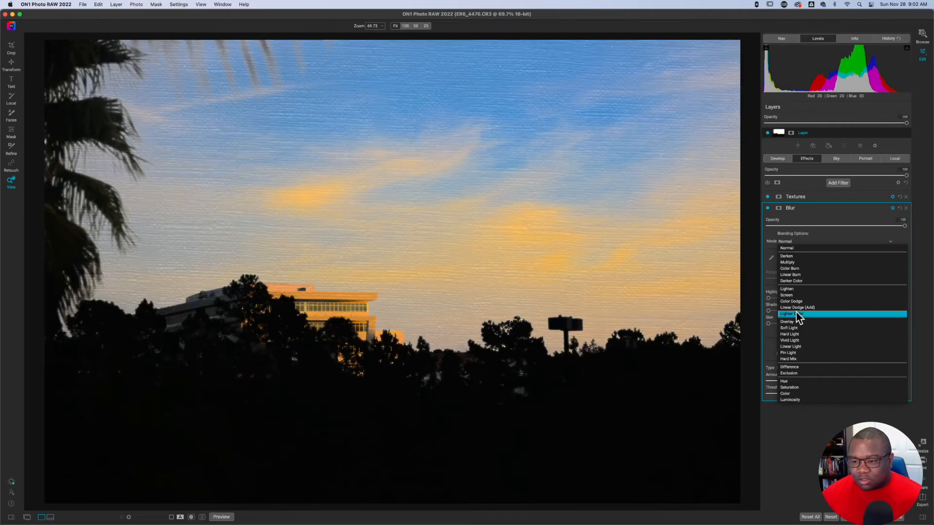
mouse_move(807, 307)
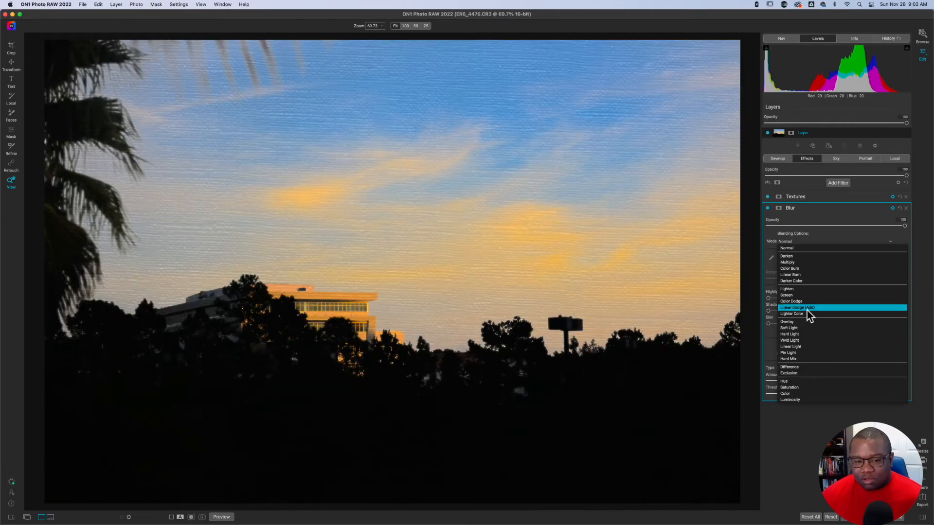
mouse_move(804, 315)
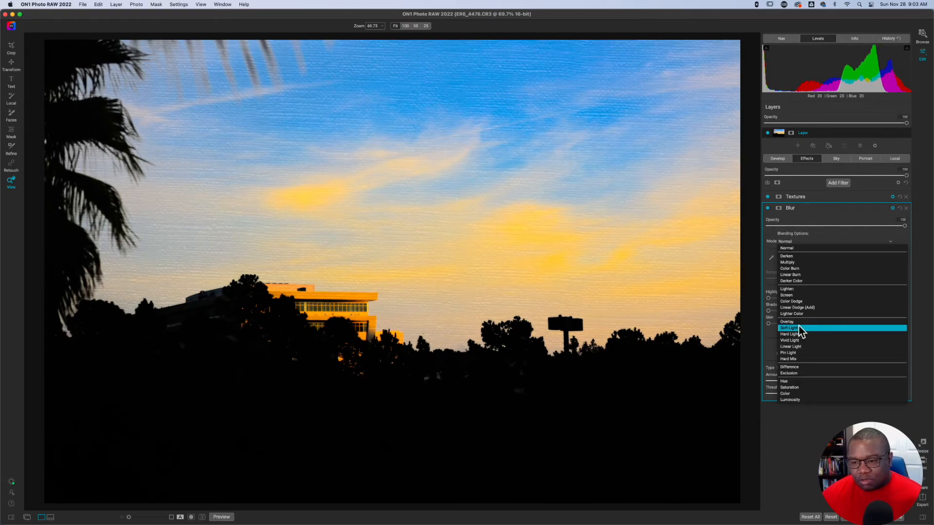
click(789, 328)
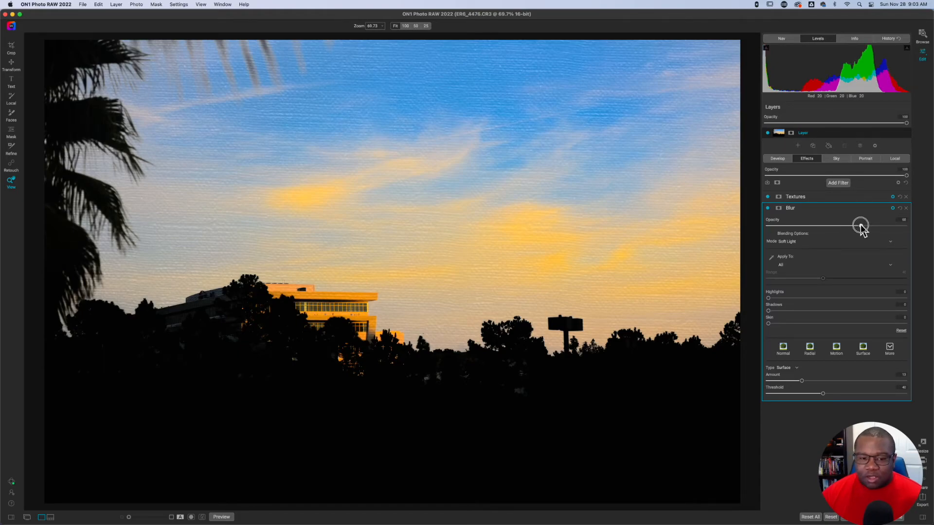
click(789, 208)
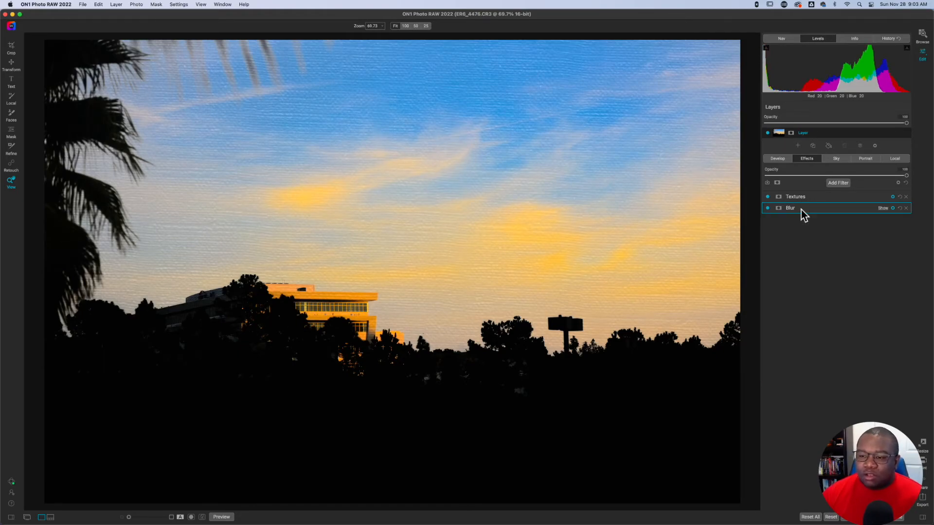
mouse_move(839, 189)
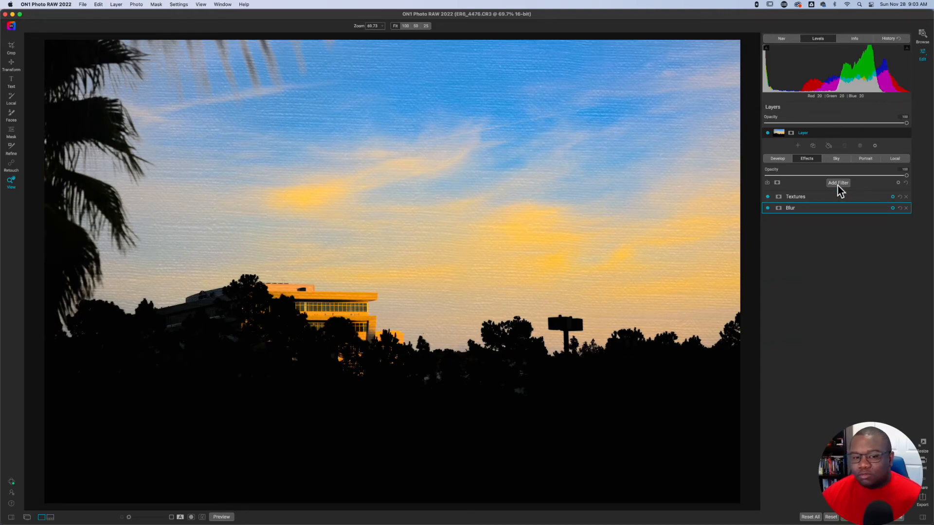
Add a Color Adjustment filter and target the Orange range to warm the clouds and building
click(837, 183)
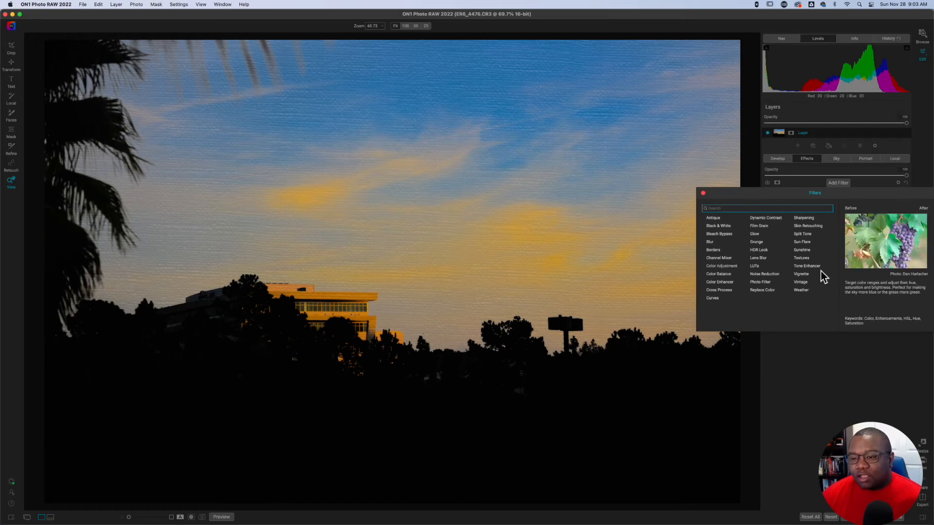
click(721, 266)
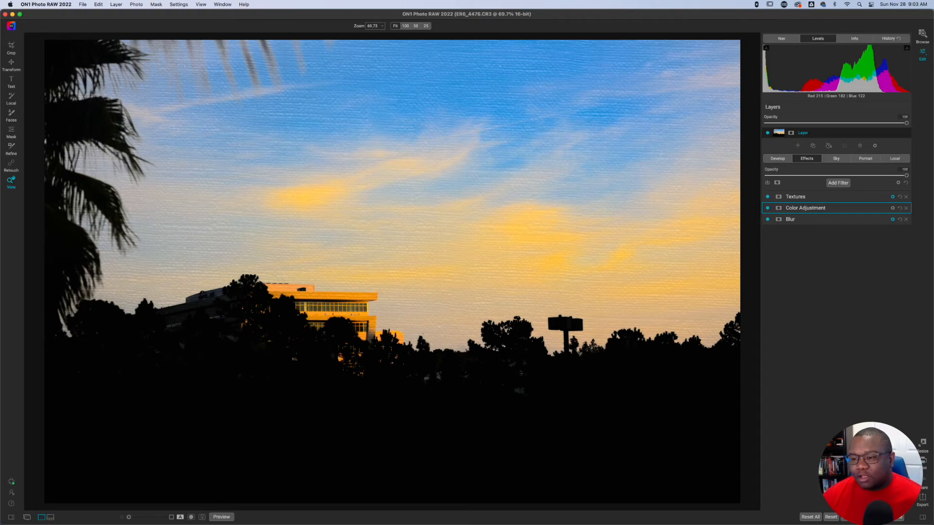
mouse_move(831, 269)
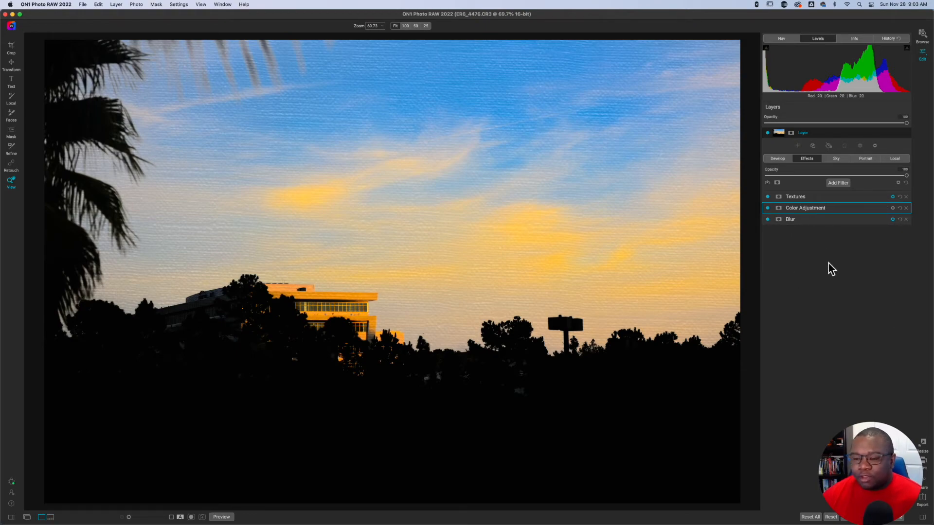
click(805, 208)
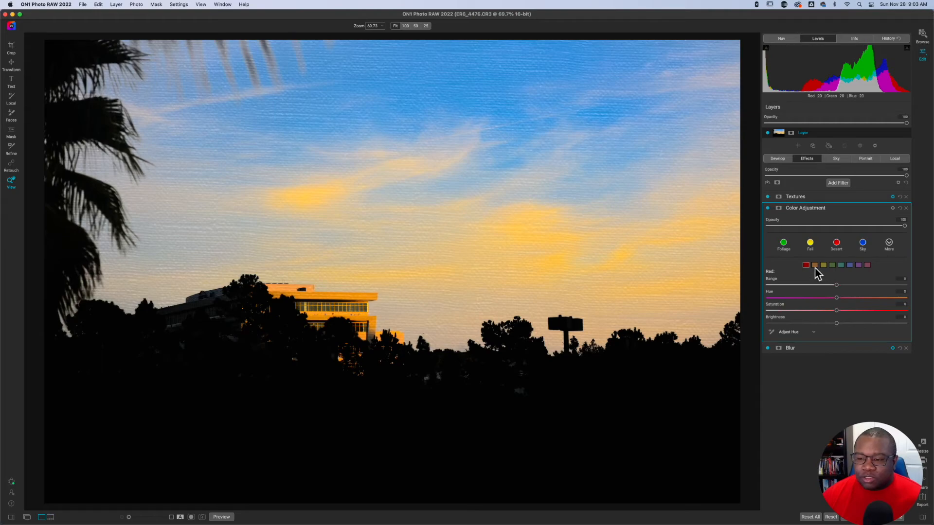
click(814, 265)
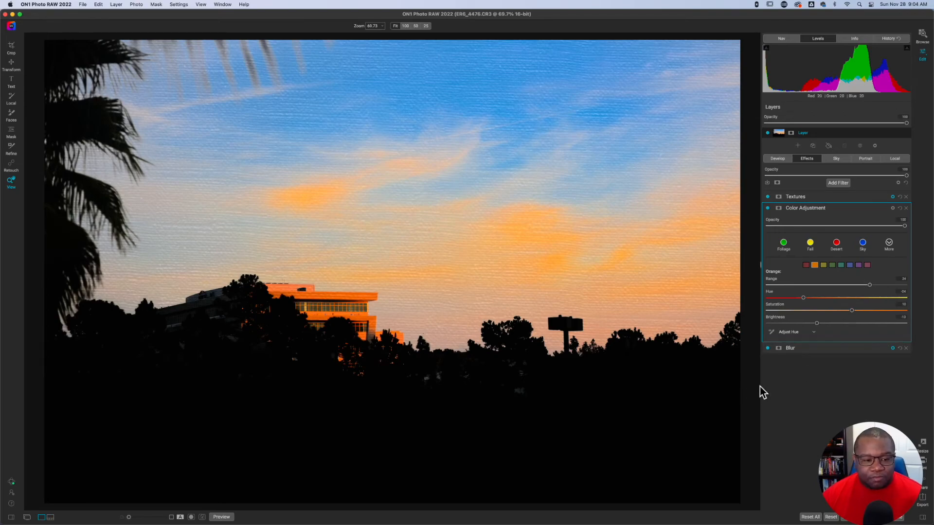
mouse_move(848, 285)
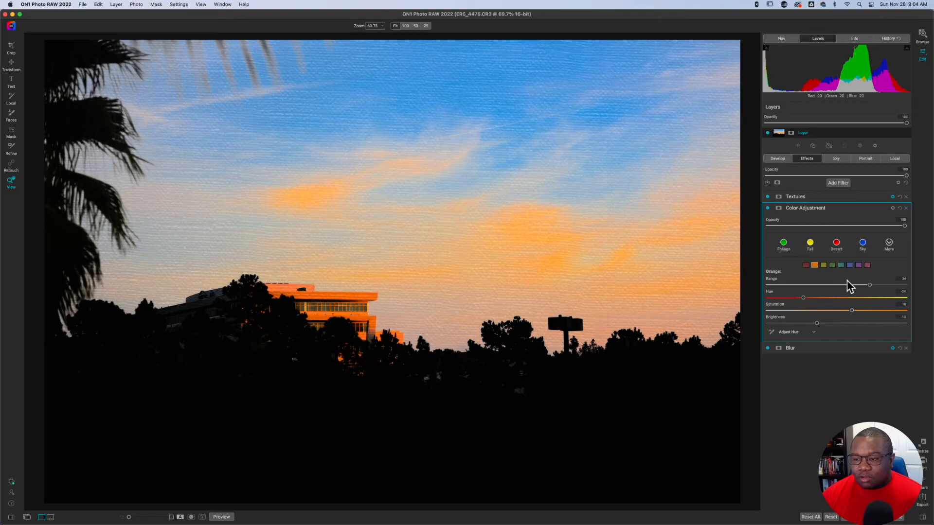
Shift the Blue and Aqua ranges toward purple-blue, then collapse the Color Adjustment filter
click(849, 264)
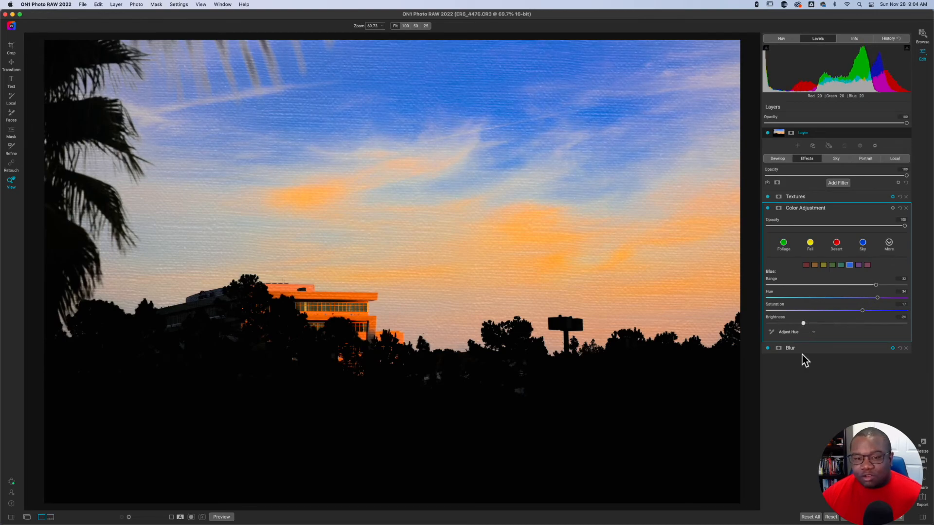
mouse_move(851, 277)
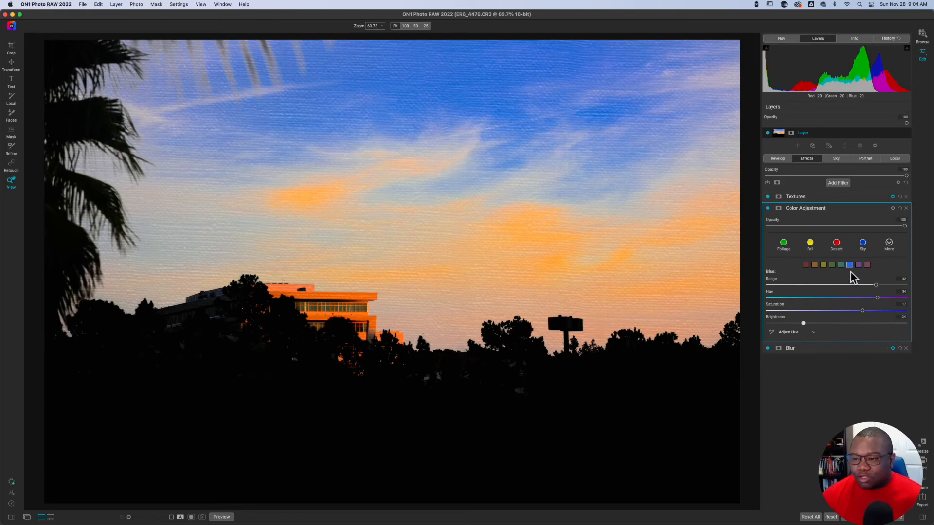
click(832, 264)
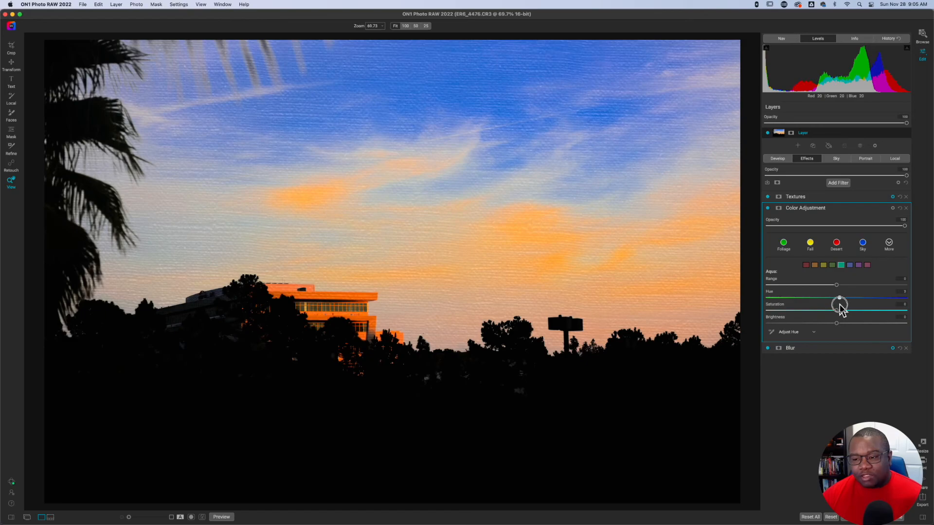
mouse_move(828, 367)
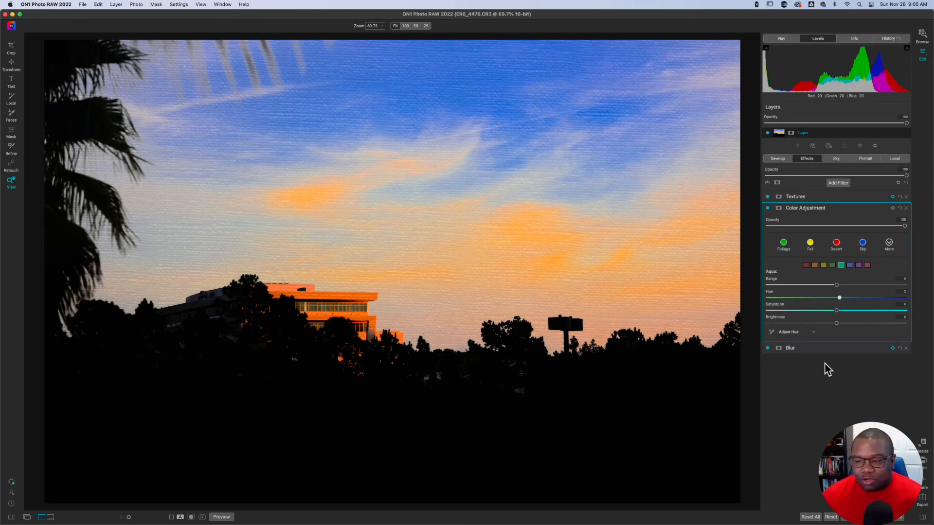
mouse_move(835, 213)
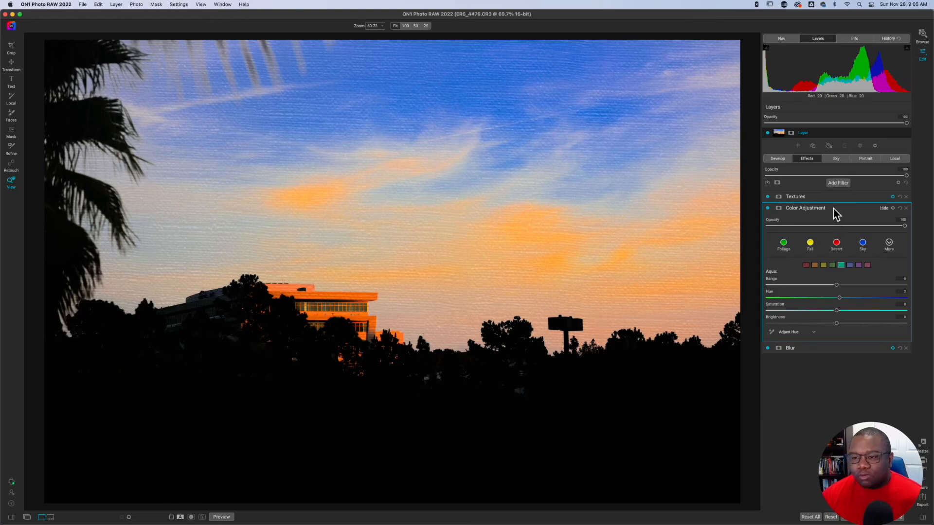
click(884, 208)
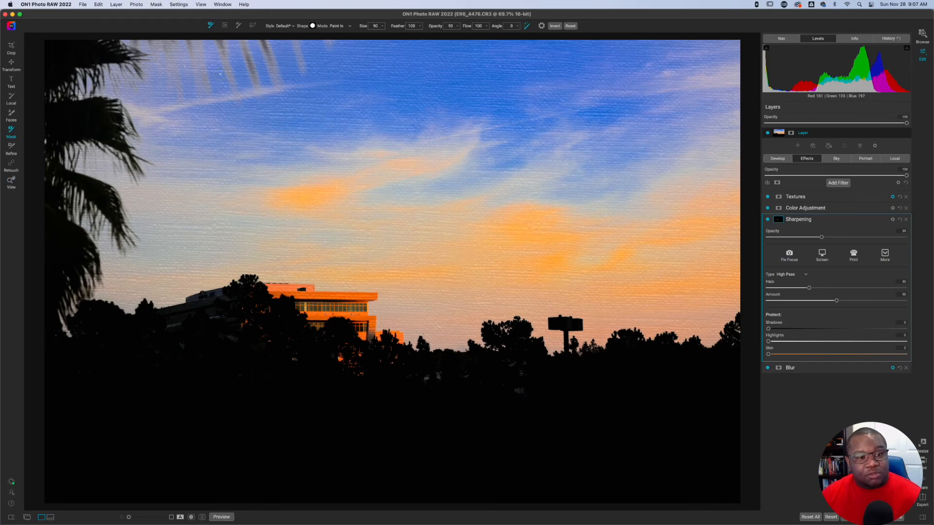
mouse_move(142, 107)
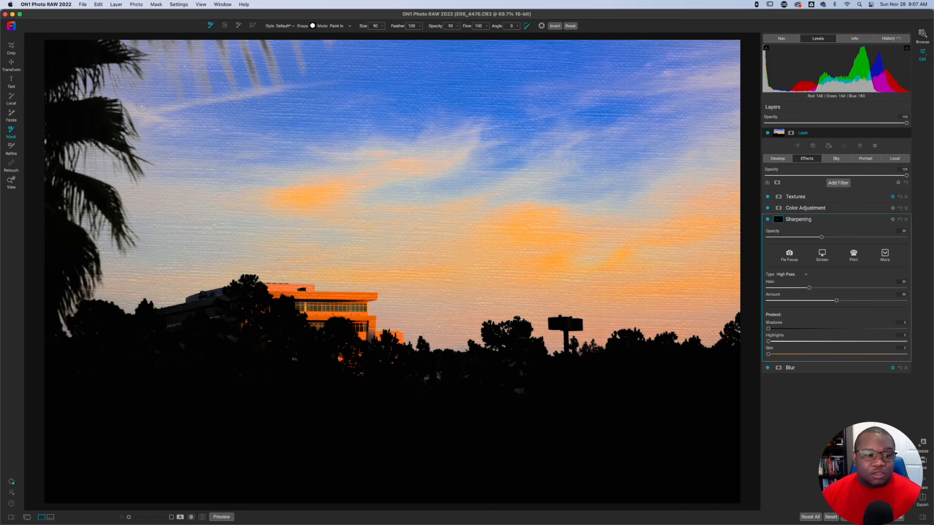
mouse_move(635, 301)
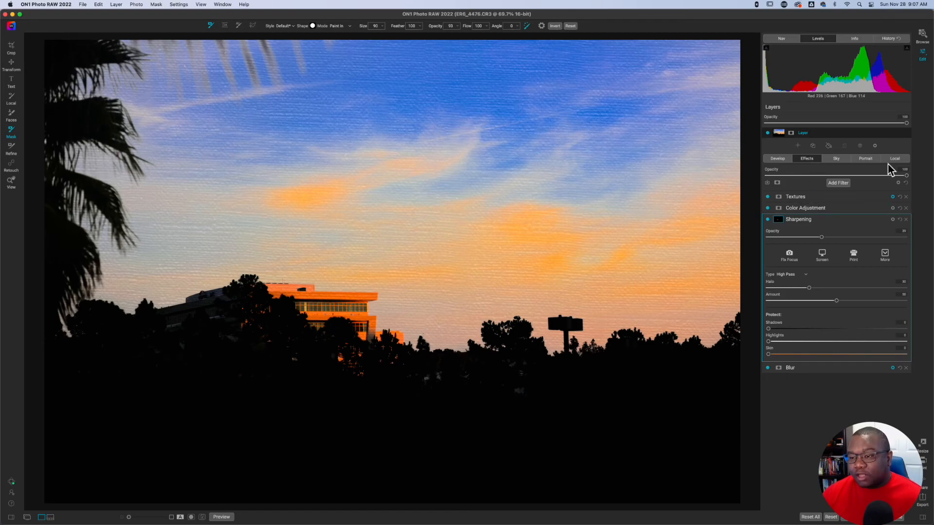
mouse_move(895, 166)
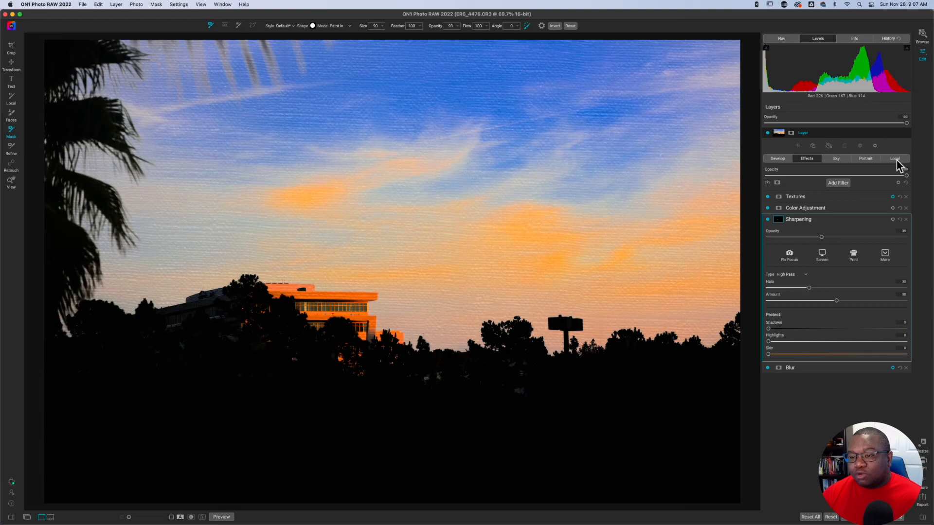
Return to the local adjustments list and expand the first Adjustment's mask and tone settings
click(895, 158)
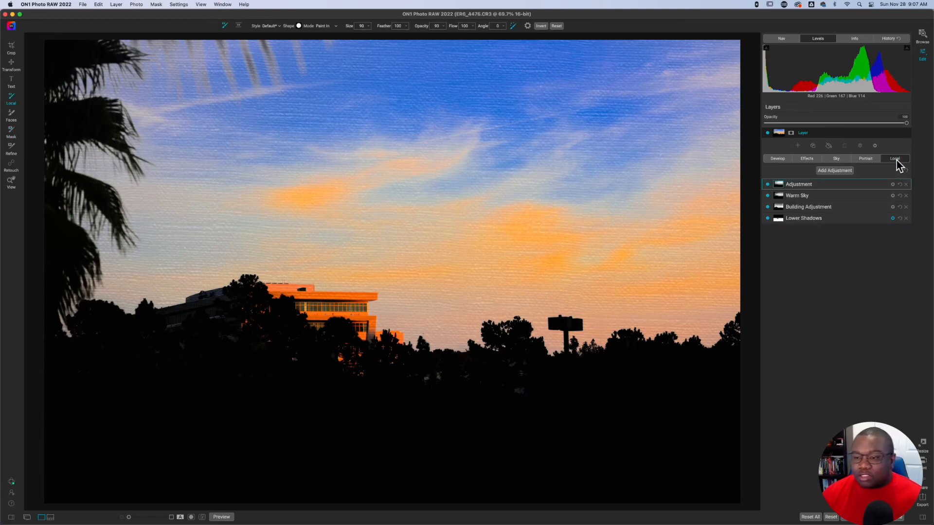
mouse_move(827, 218)
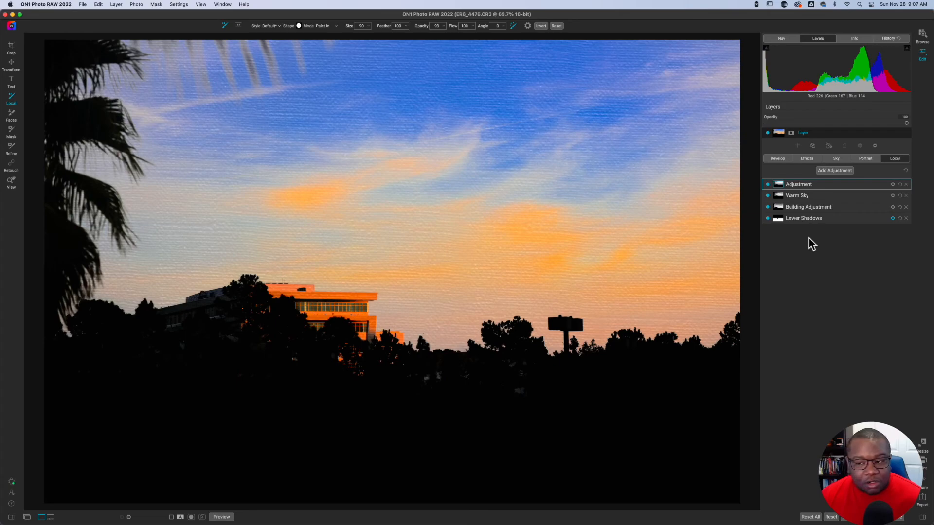
mouse_move(807, 206)
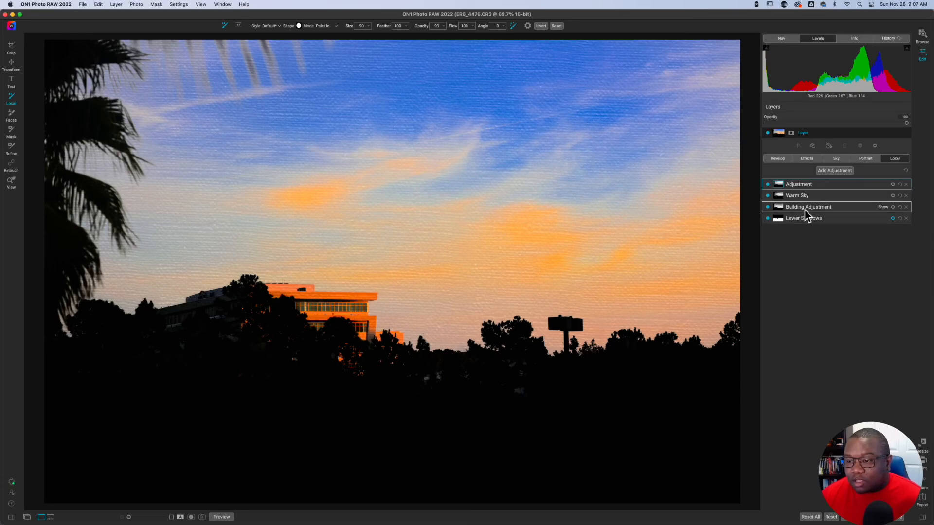
click(799, 184)
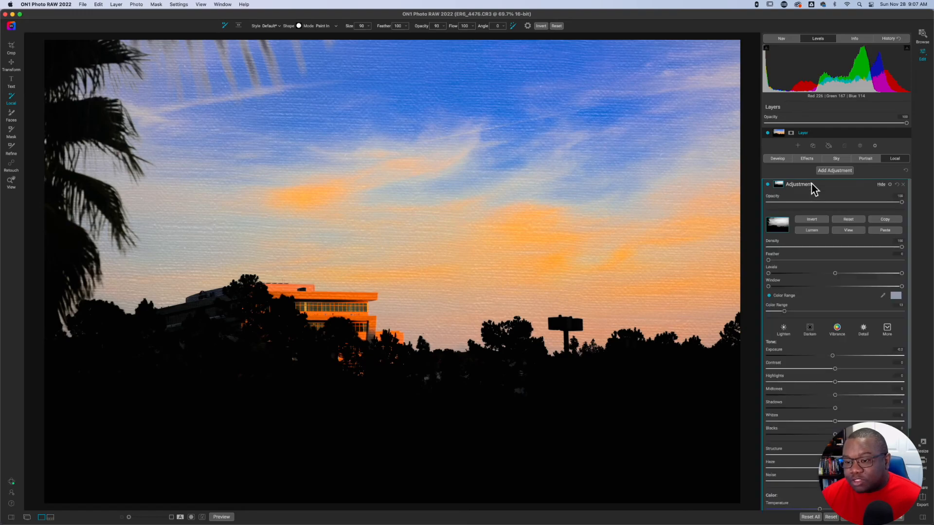
mouse_move(772, 266)
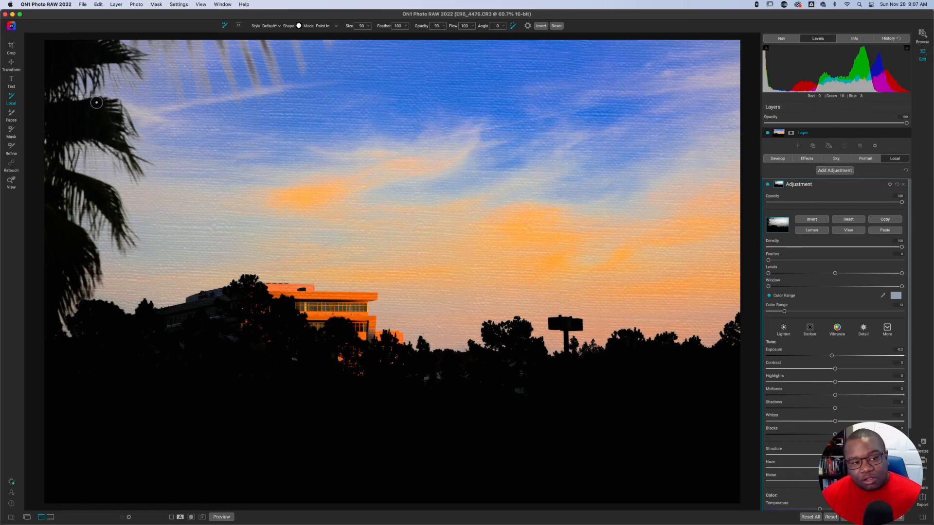
mouse_move(725, 178)
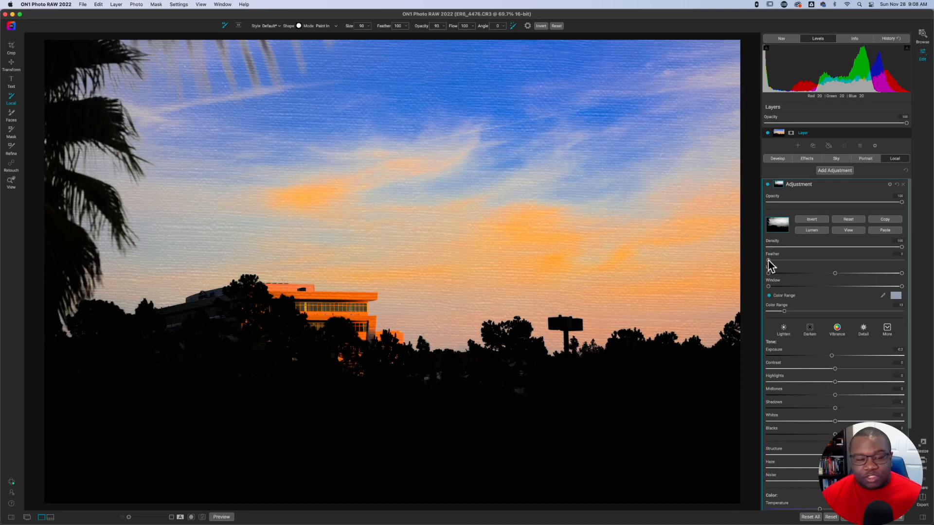
mouse_move(770, 266)
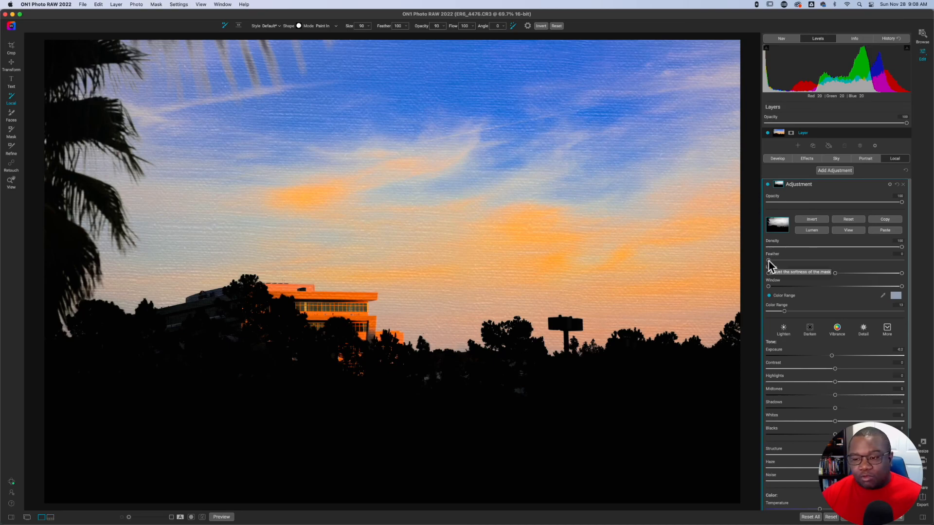